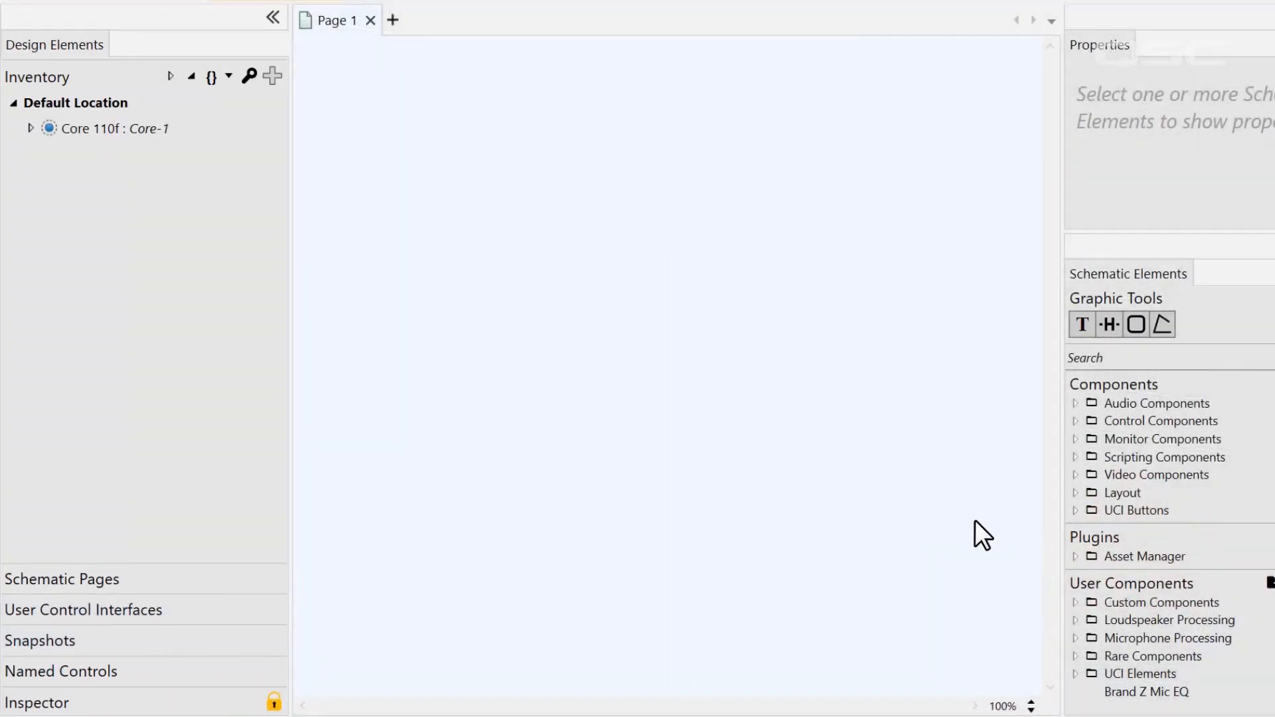
pyautogui.moveTo(212, 291)
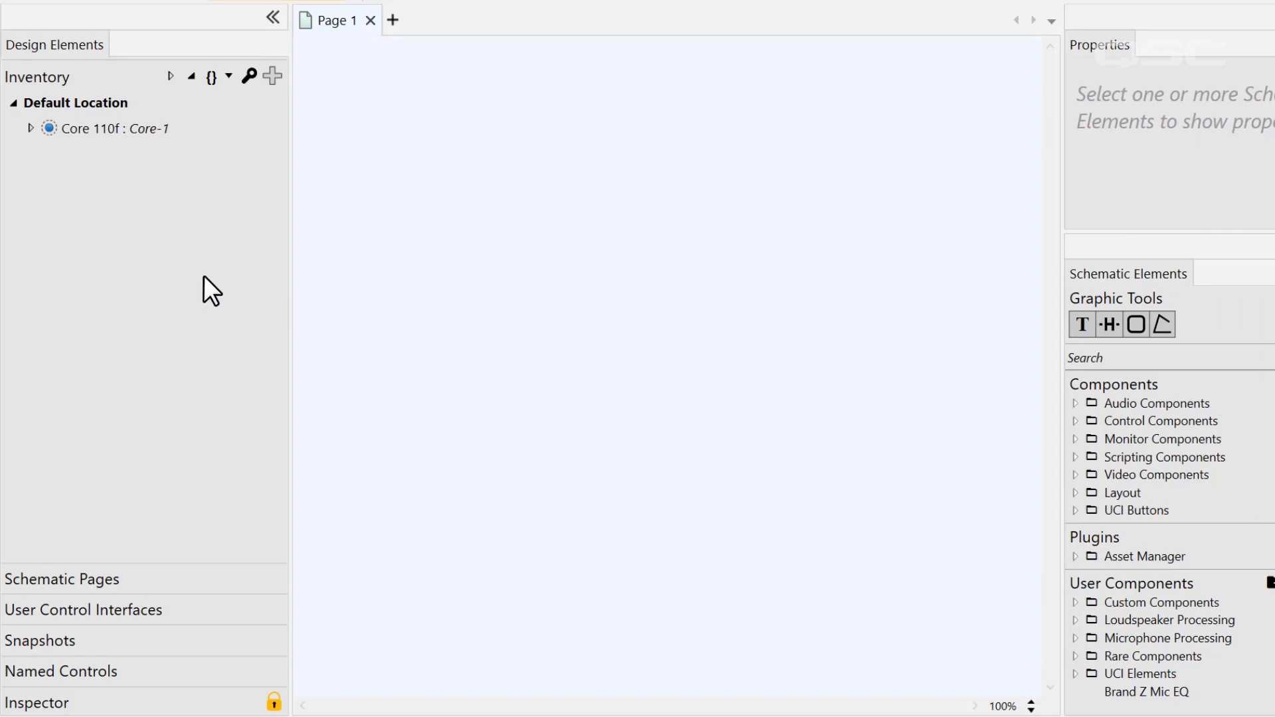
# Step: Expand Schematic Pages in the left pane so the Routing page is listed and open
pyautogui.click(62, 579)
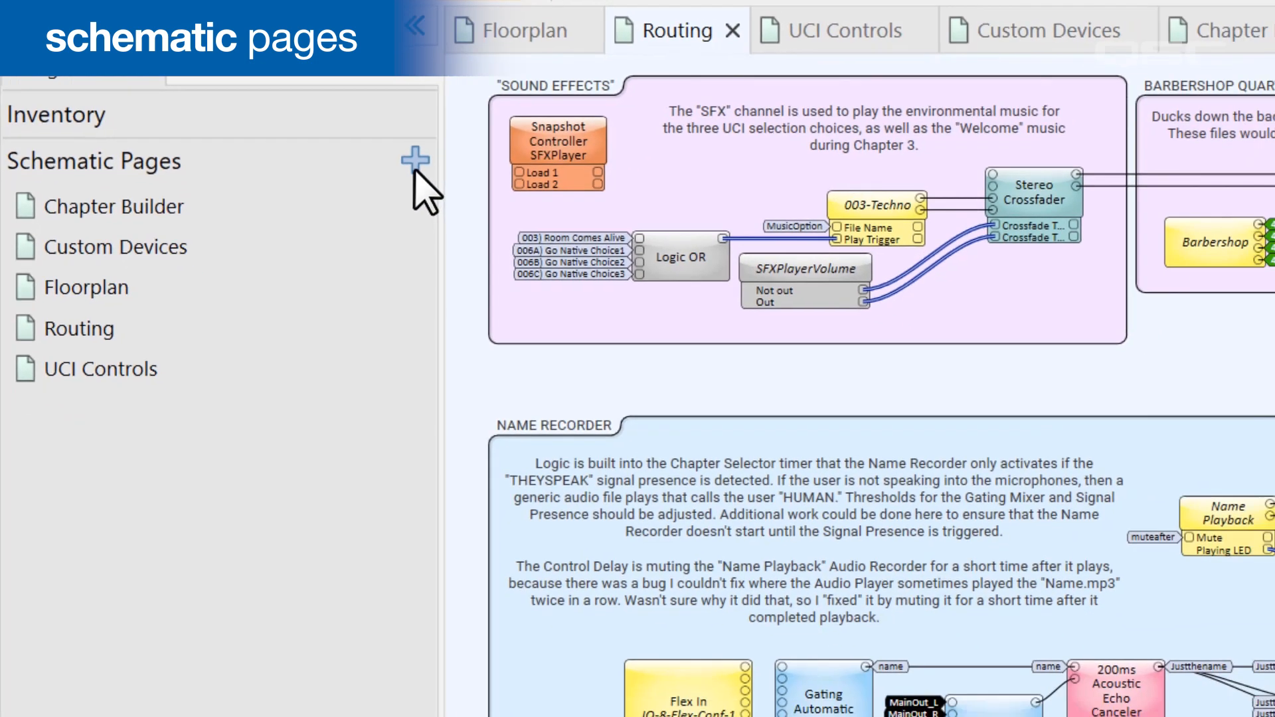
# Step: Add blank Page 1, close the Routing tab, then reopen Routing from the page list
pyautogui.click(415, 158)
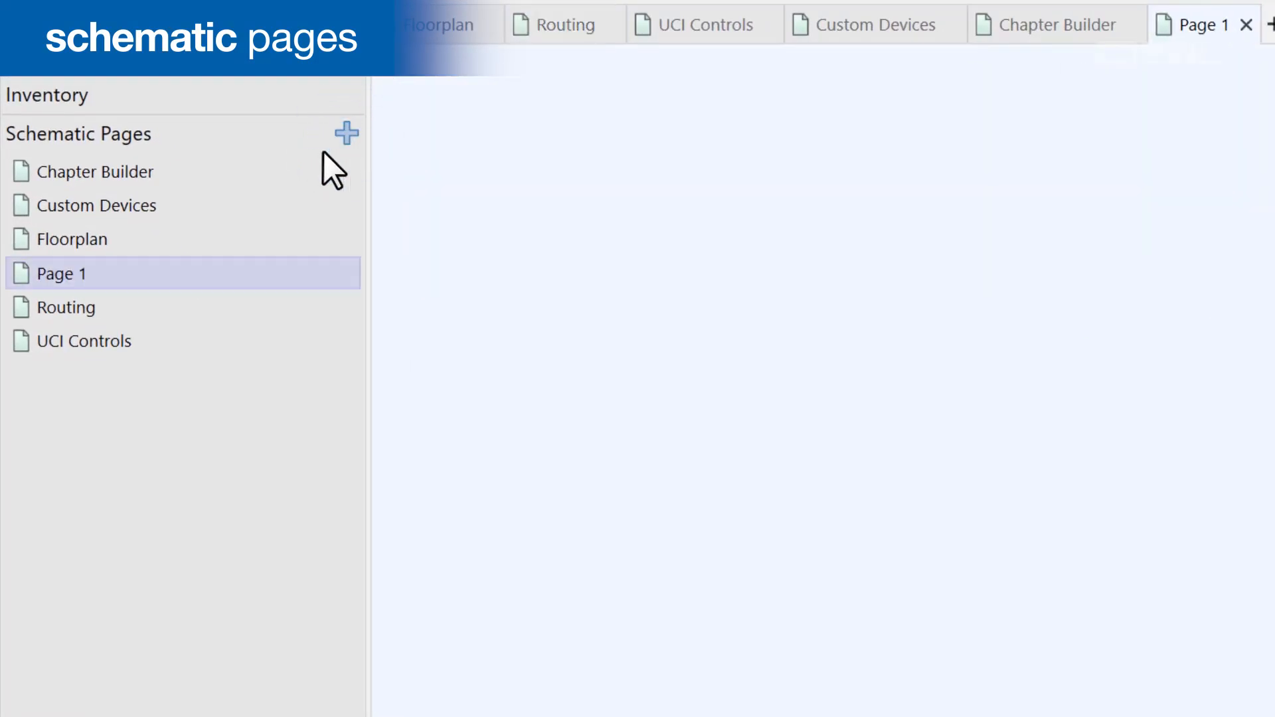
pyautogui.moveTo(551, 74)
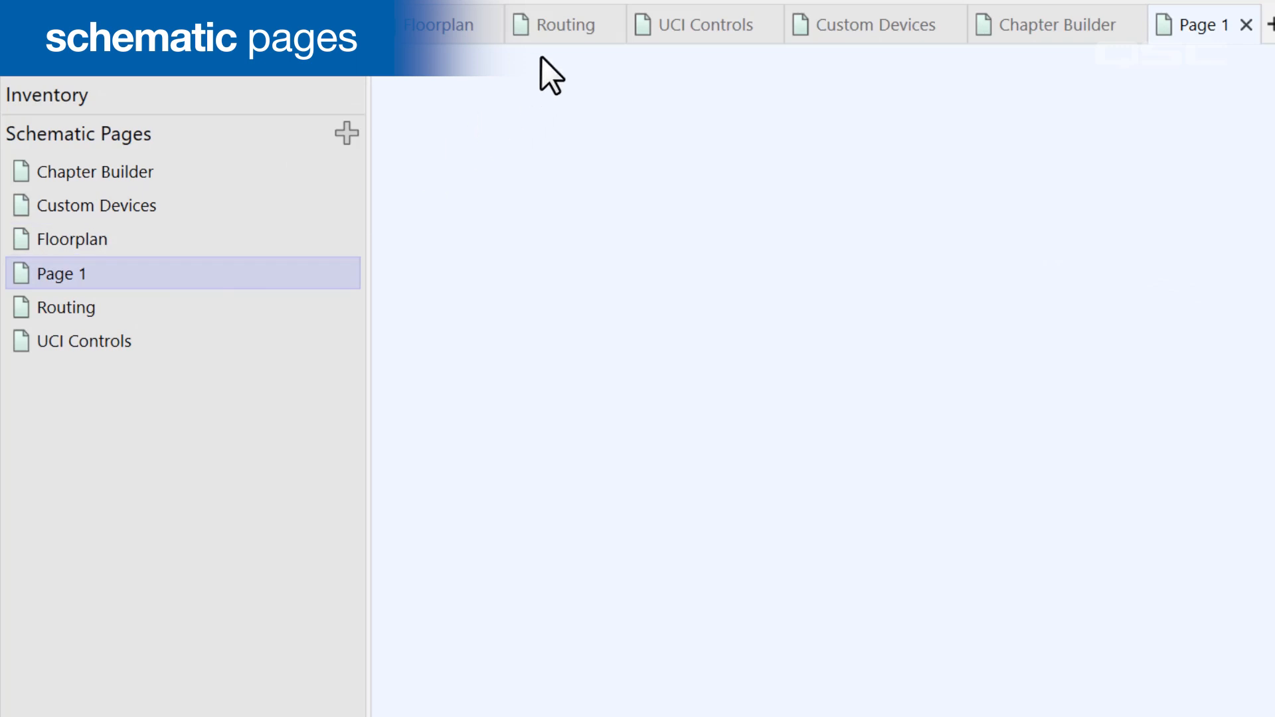
pyautogui.click(566, 24)
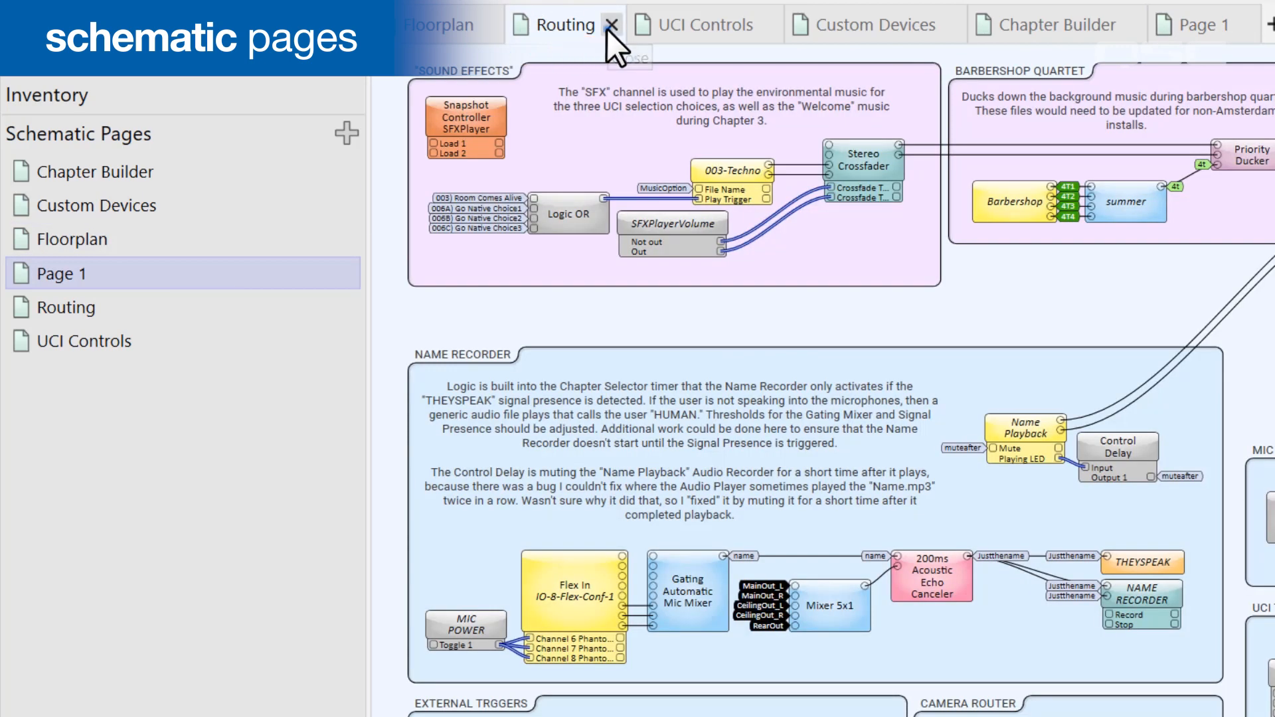
pyautogui.click(615, 24)
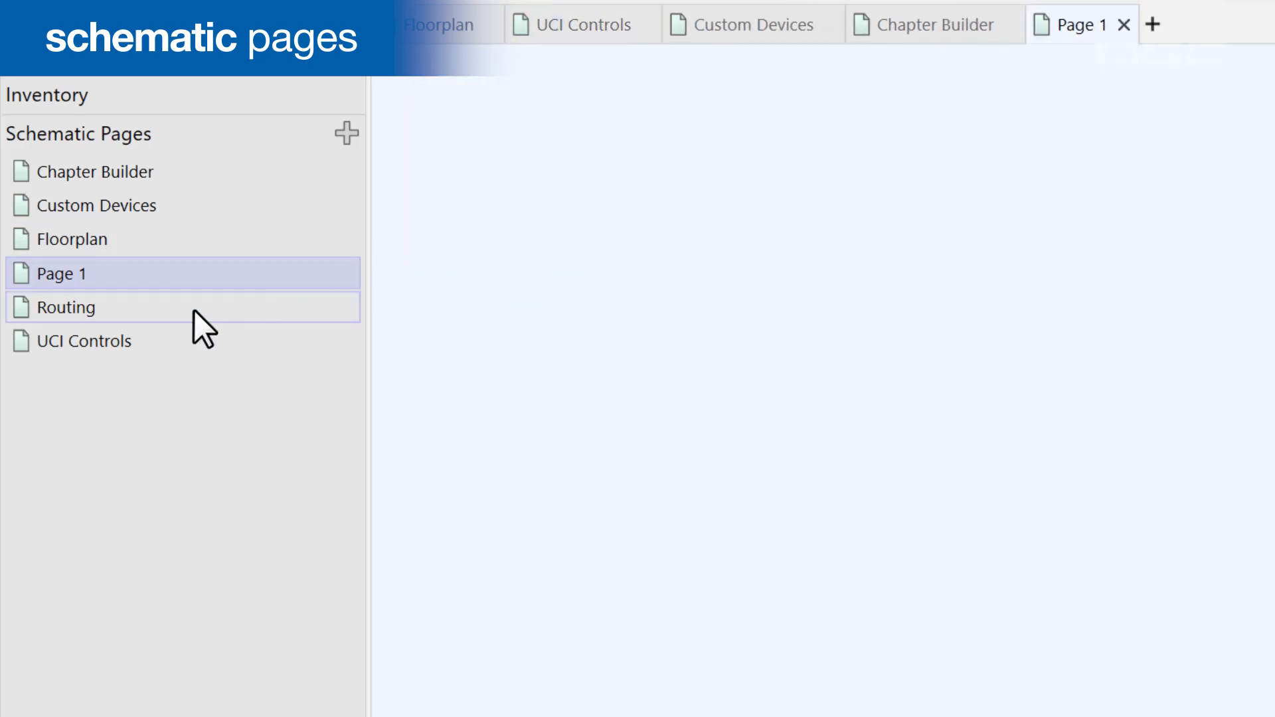
pyautogui.click(71, 307)
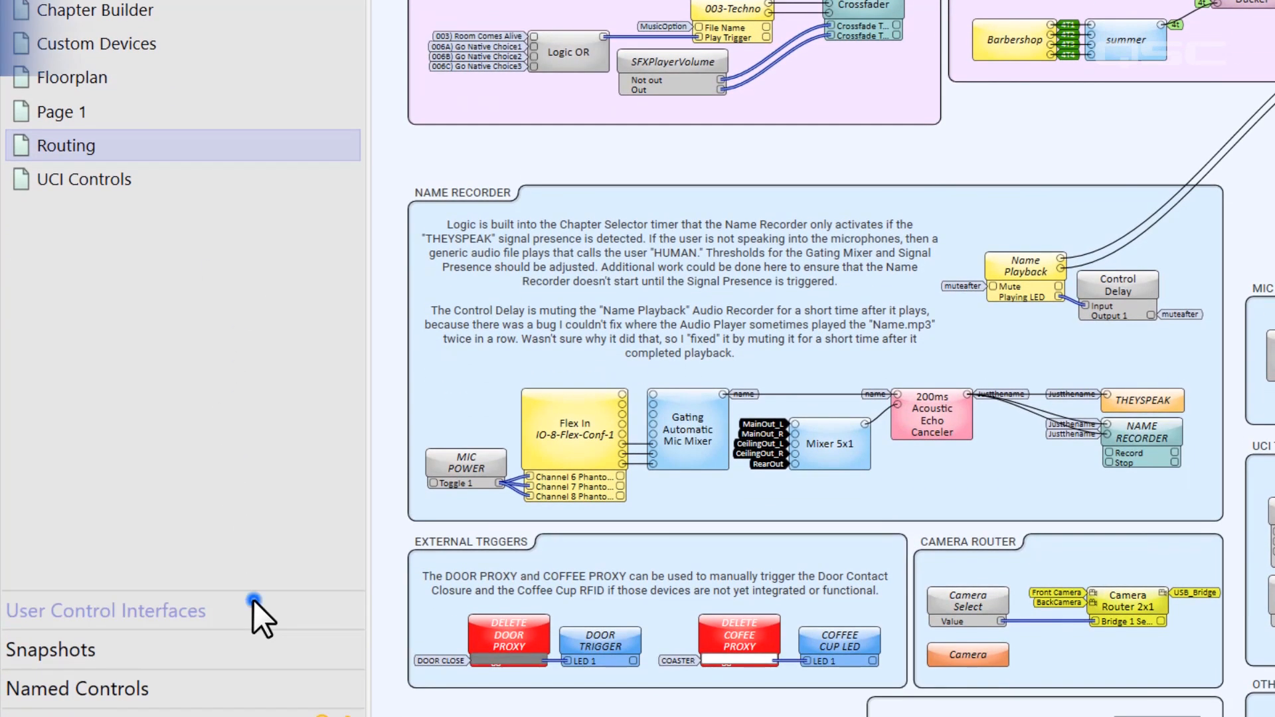
# Step: Add Interface 1 under User Control Interfaces, rename it JohnnyUCI and open it for editing
pyautogui.click(103, 611)
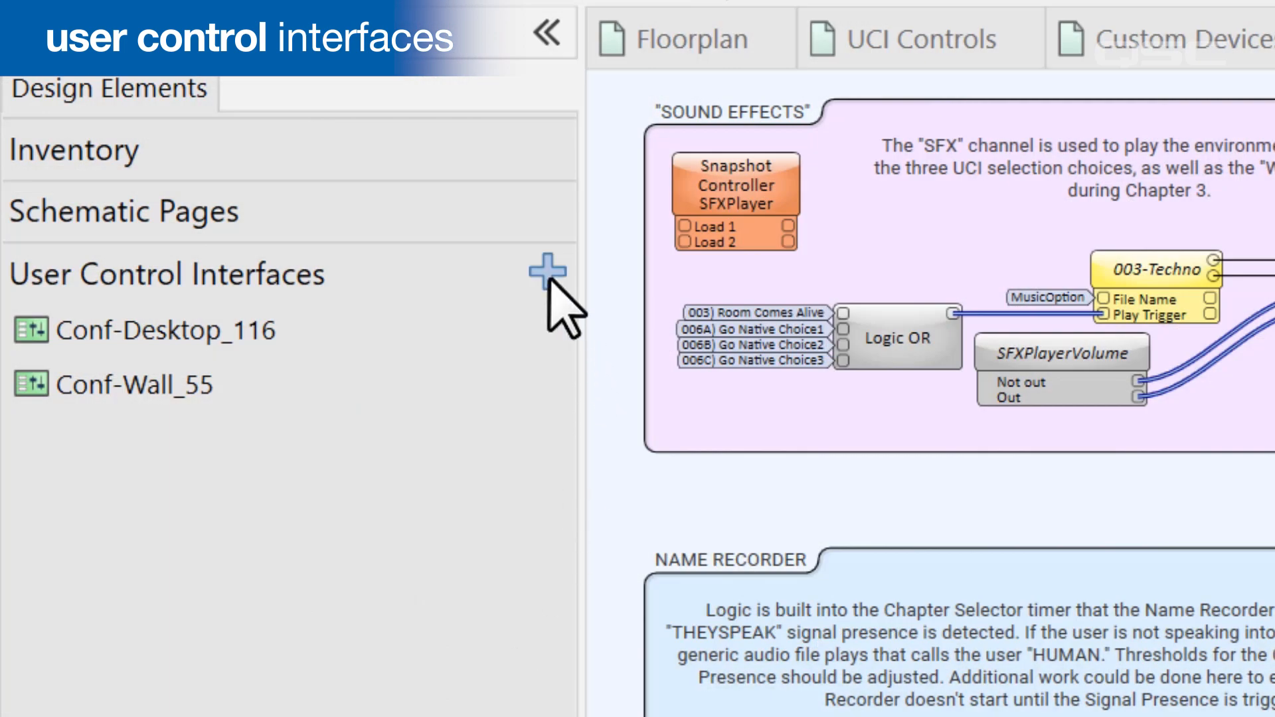
pyautogui.click(545, 273)
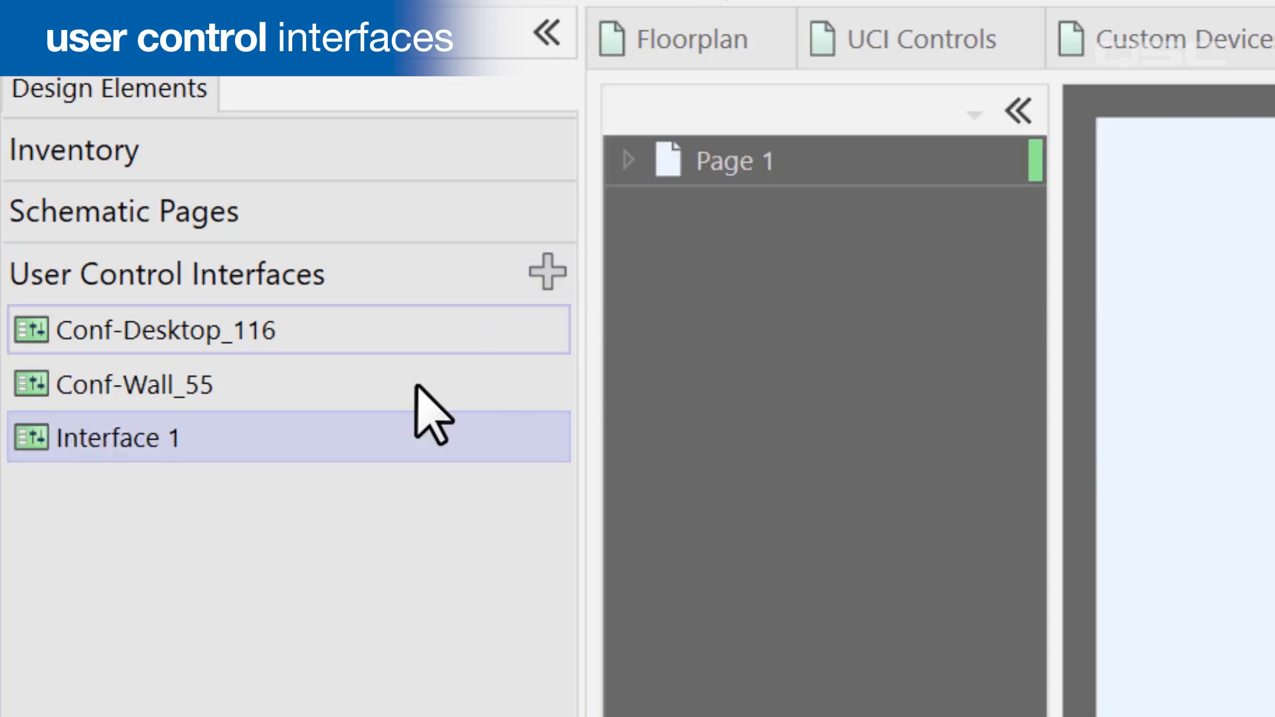
pyautogui.doubleClick(121, 437)
pyautogui.write('JohnnyUCI')
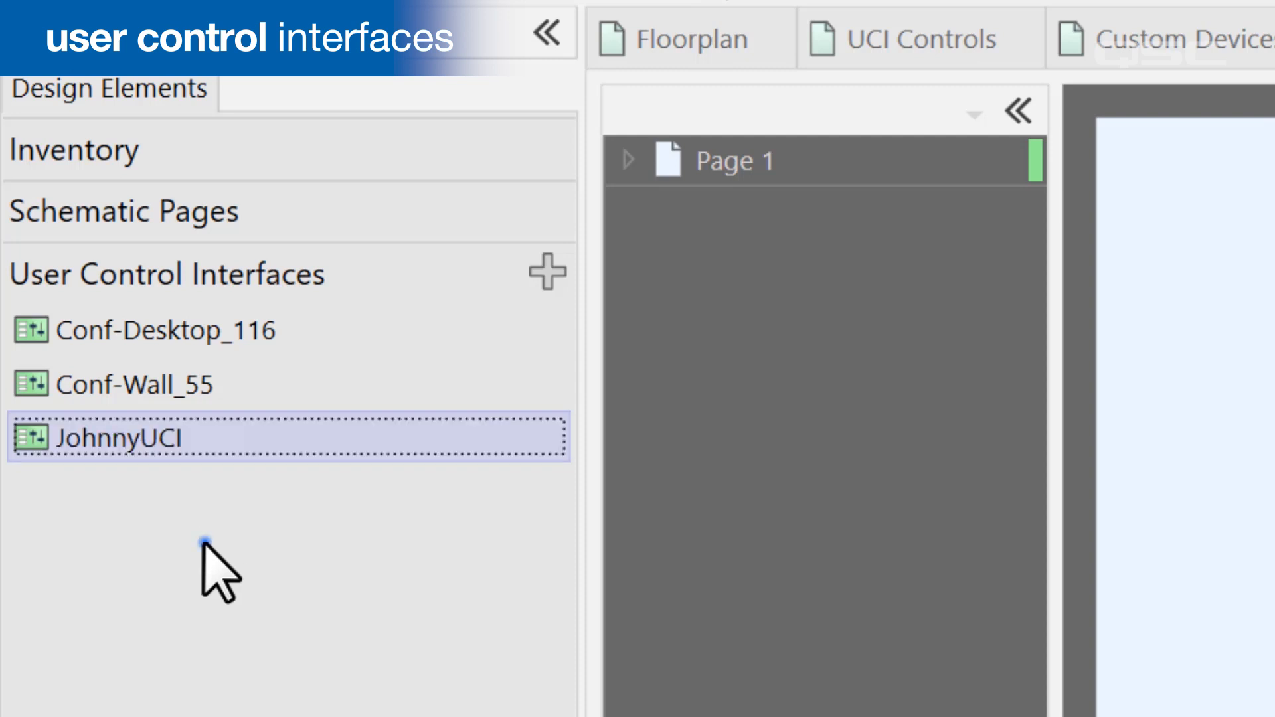
pyautogui.doubleClick(146, 438)
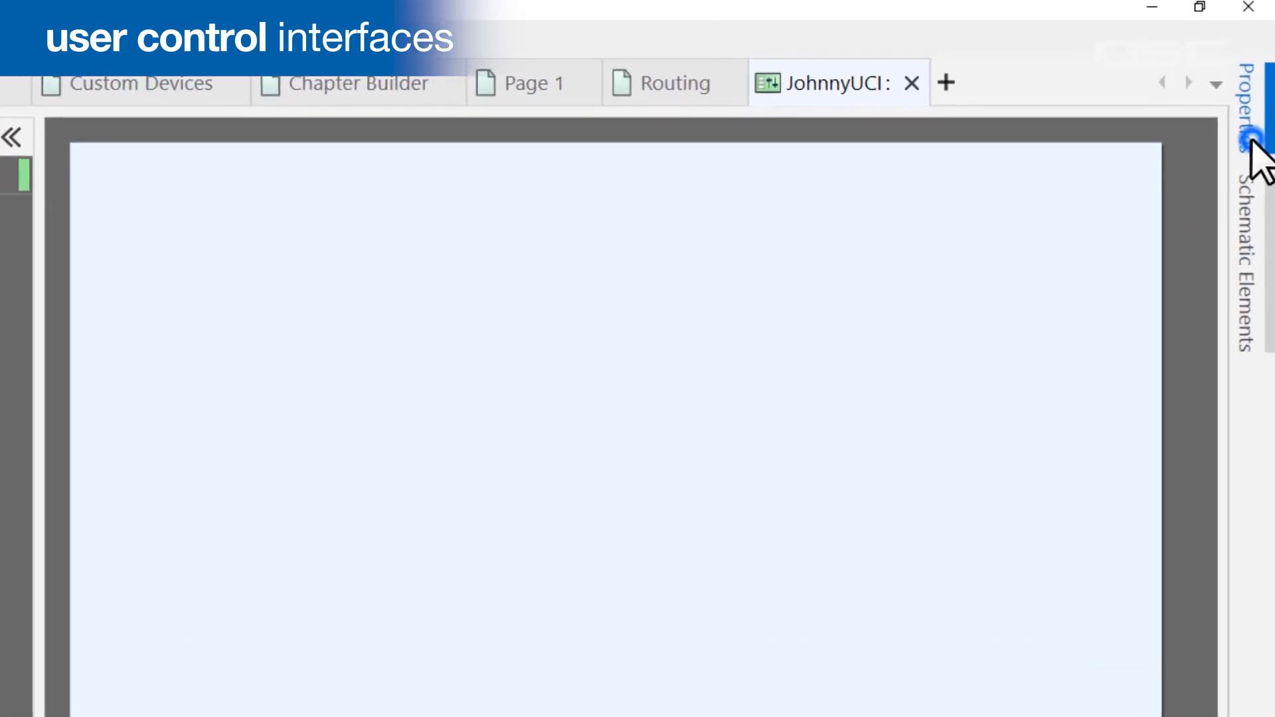
# Step: In JohnnyUCI's properties choose TSC-55-G2 as the panel type
pyautogui.click(1248, 122)
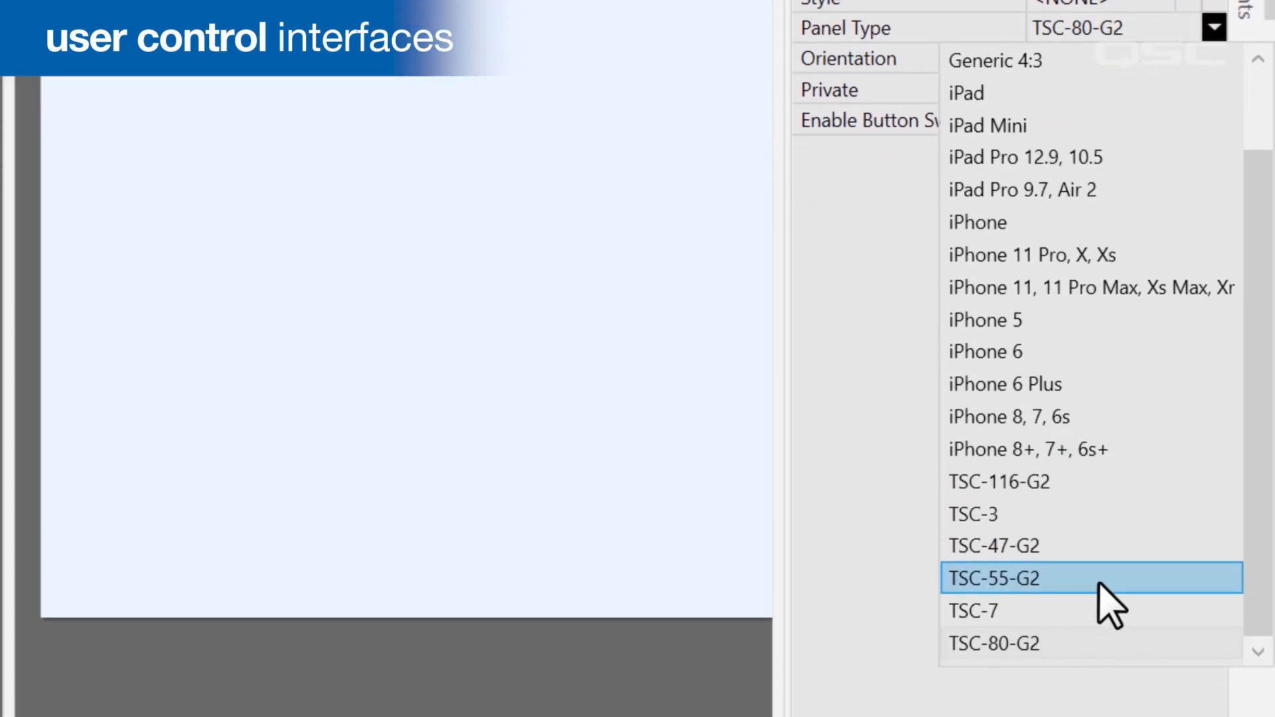
pyautogui.click(994, 578)
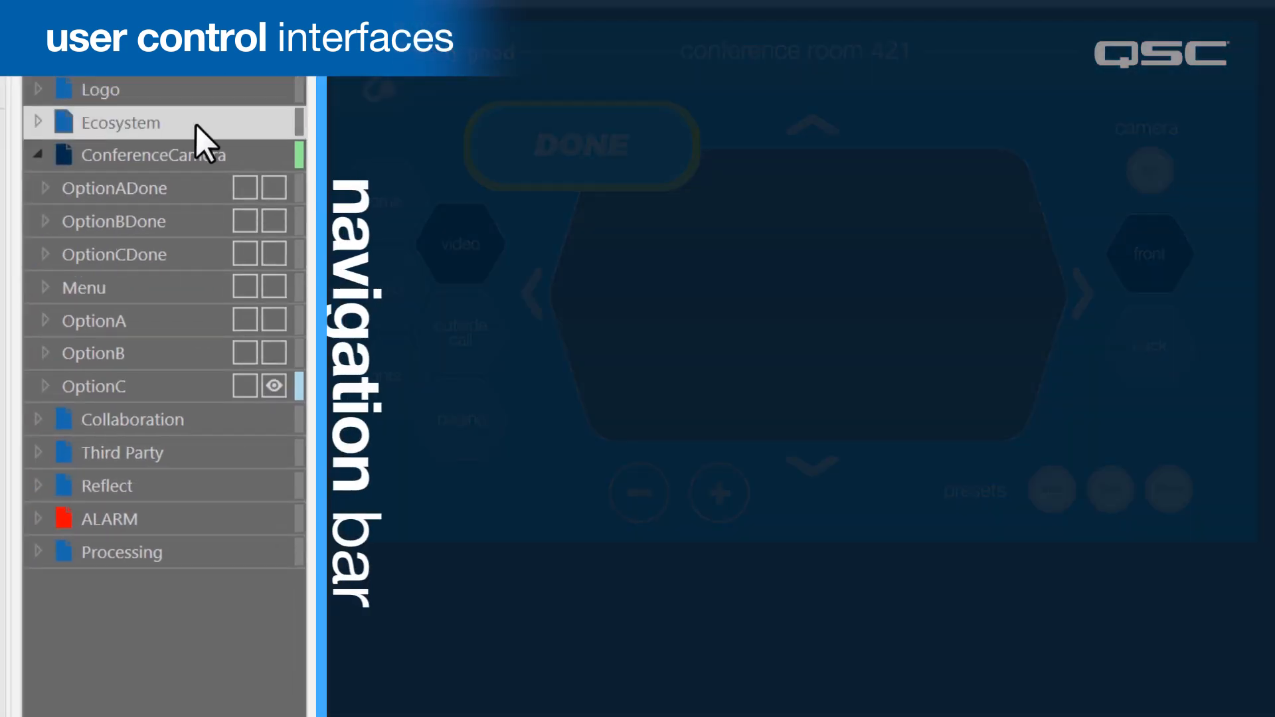
# Step: Expand OptionC on the ConferenceCamera page and add a new Layer 1 via Add Layer
pyautogui.click(114, 222)
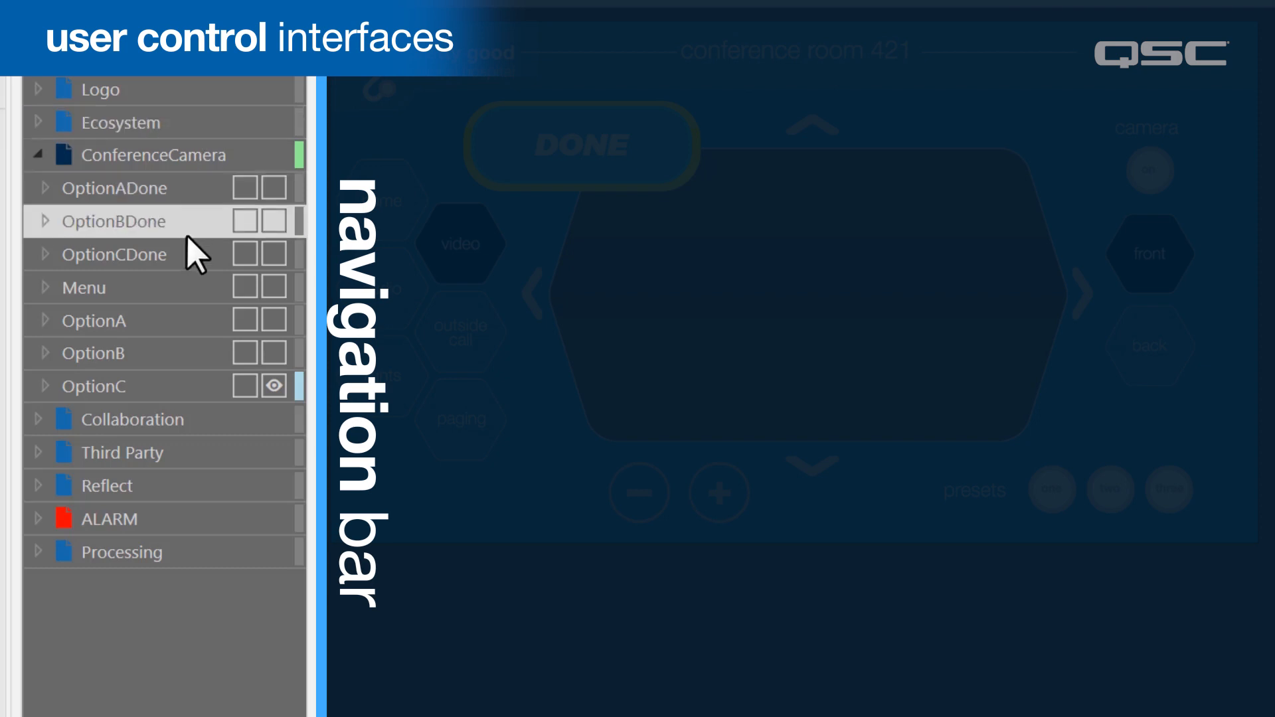
pyautogui.click(93, 385)
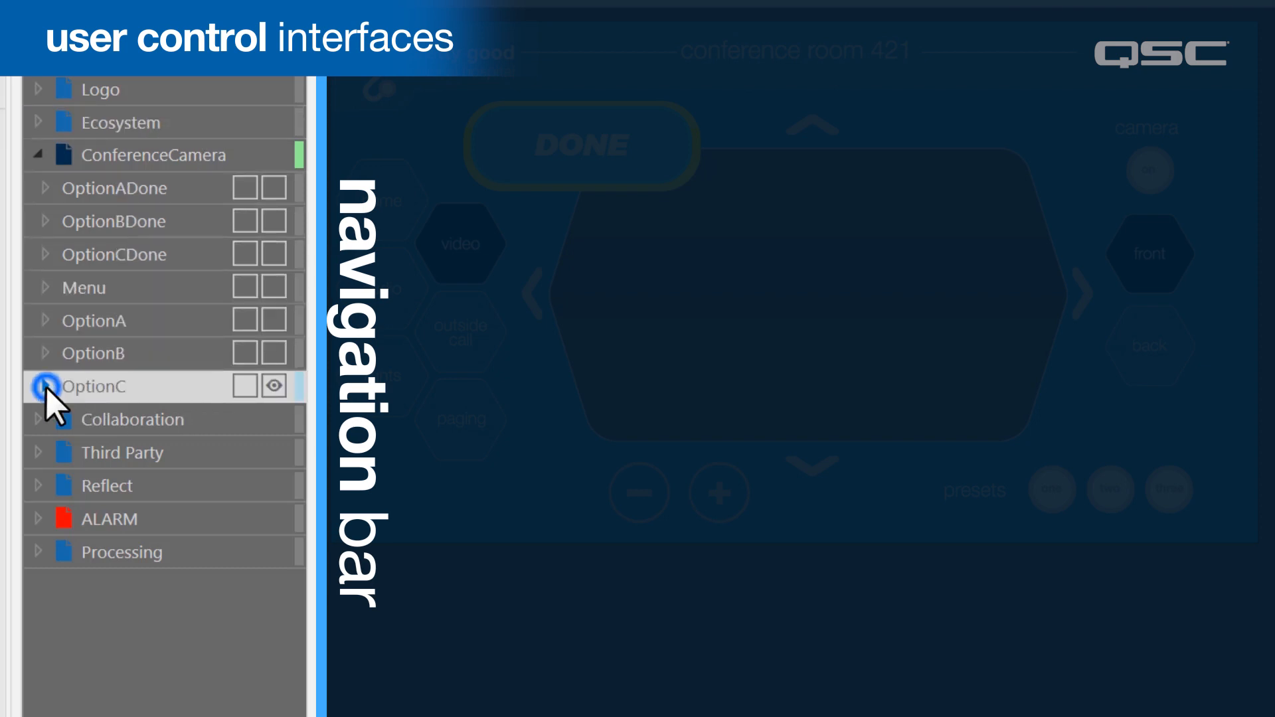
pyautogui.click(37, 385)
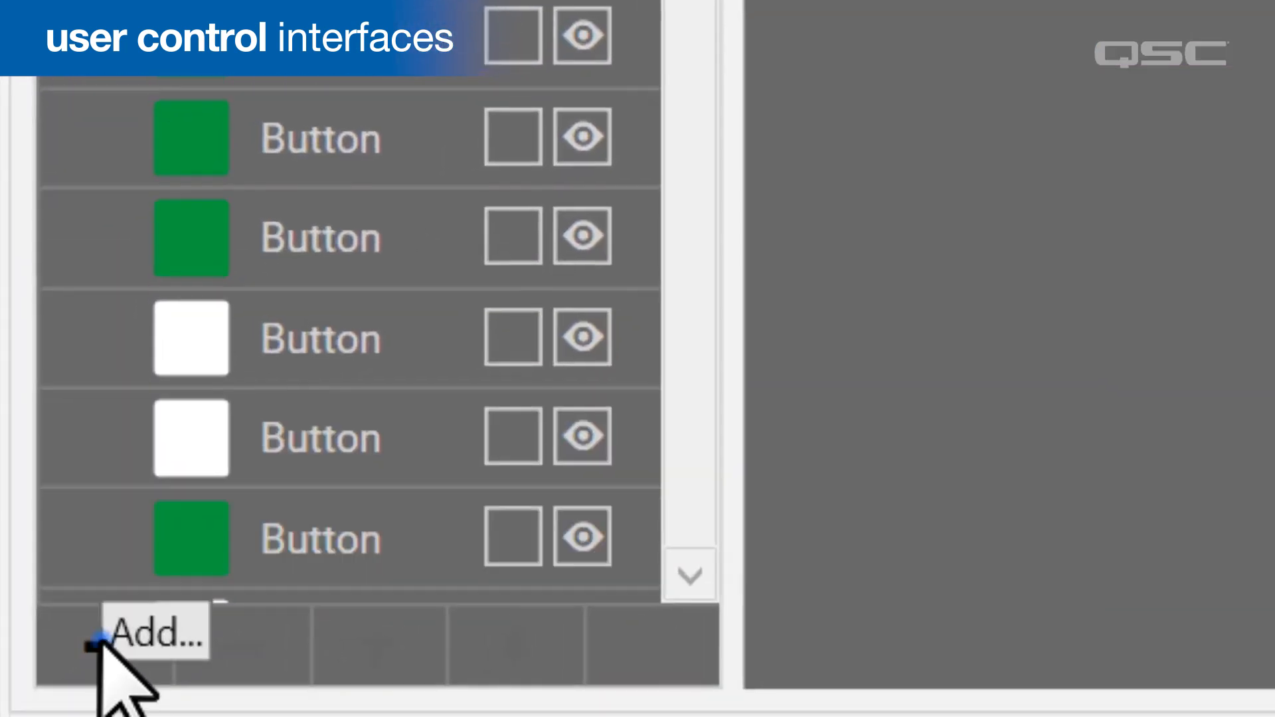
pyautogui.click(103, 643)
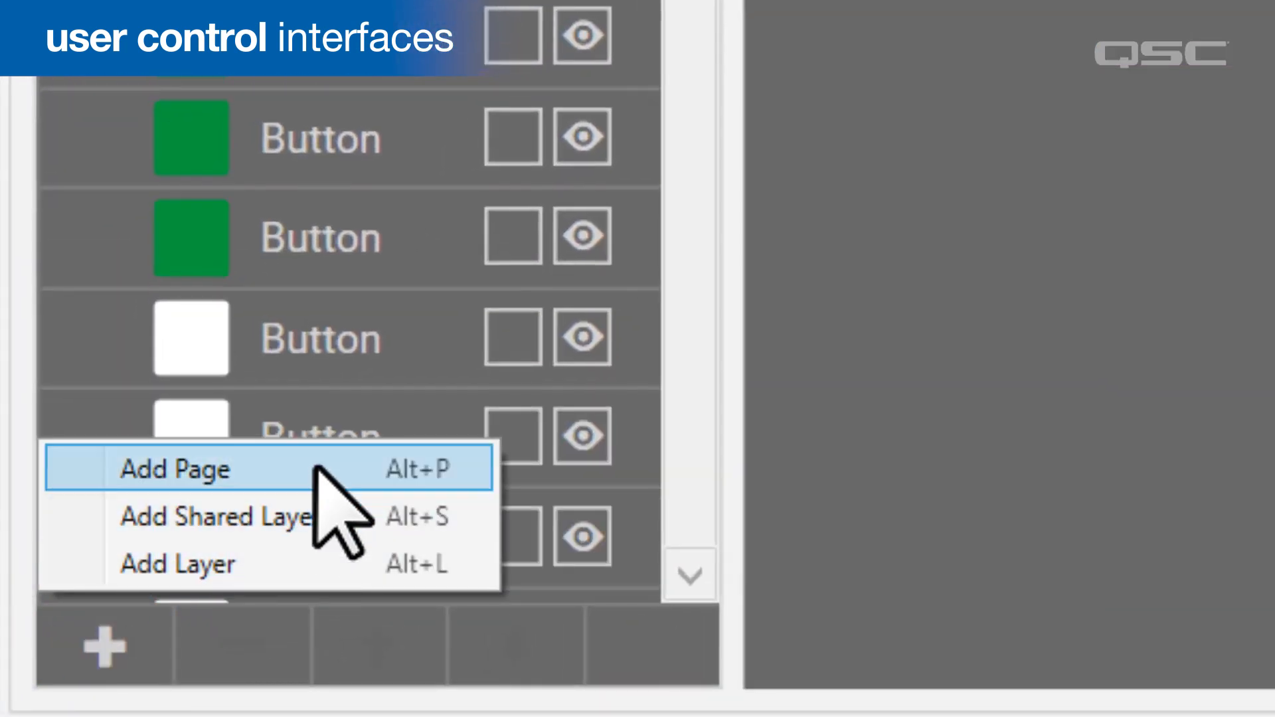
pyautogui.moveTo(179, 563)
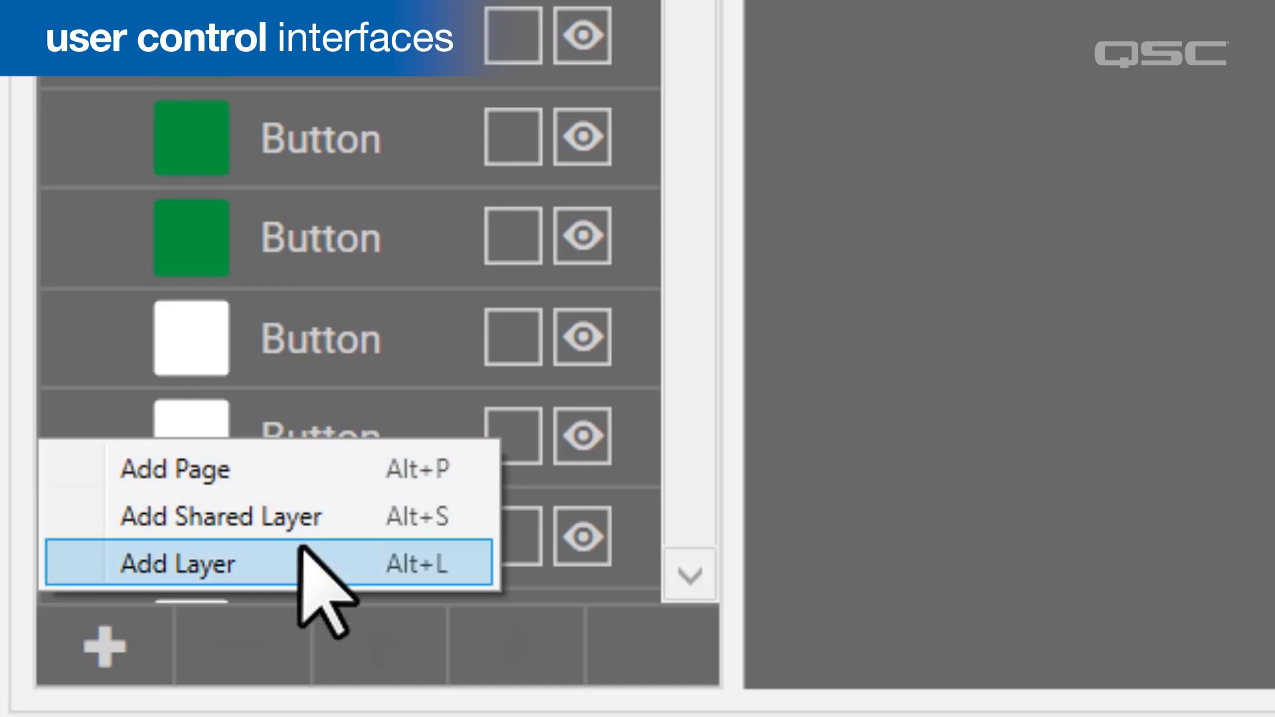
pyautogui.click(177, 563)
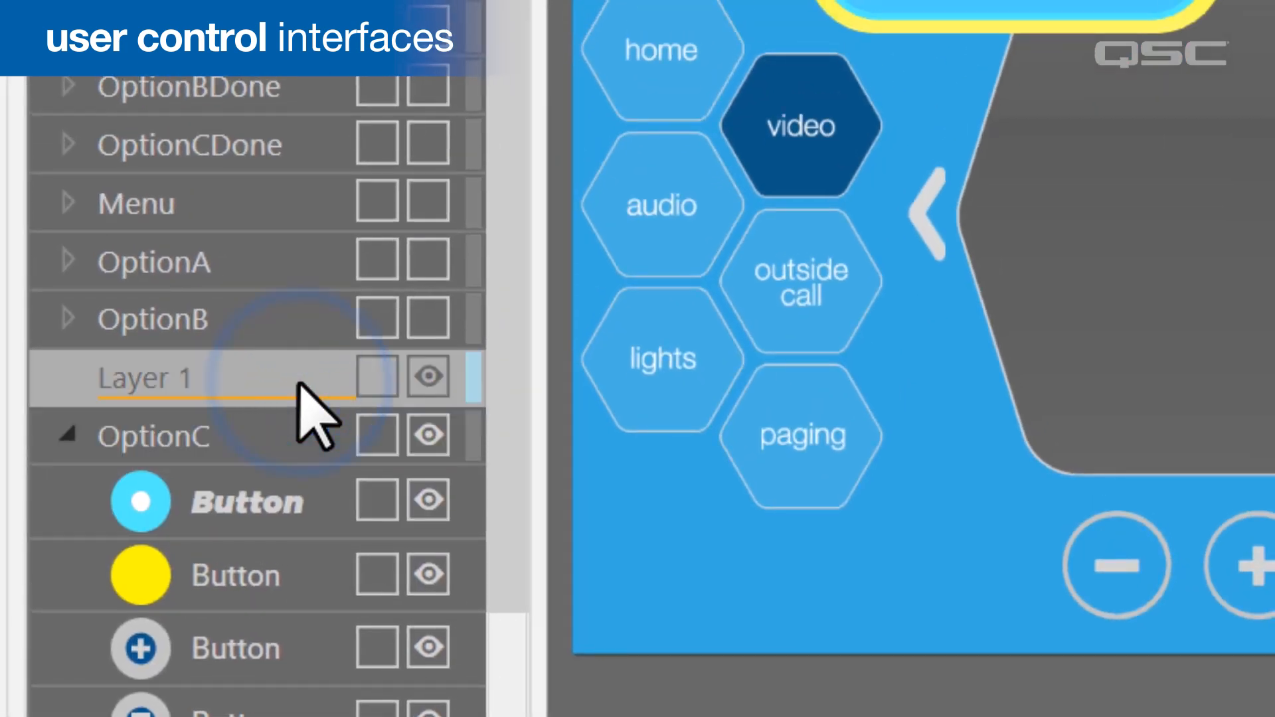
# Step: On Layer 1, lock the stone-texture image and toggle its visibility to check it fills the area
pyautogui.click(893, 20)
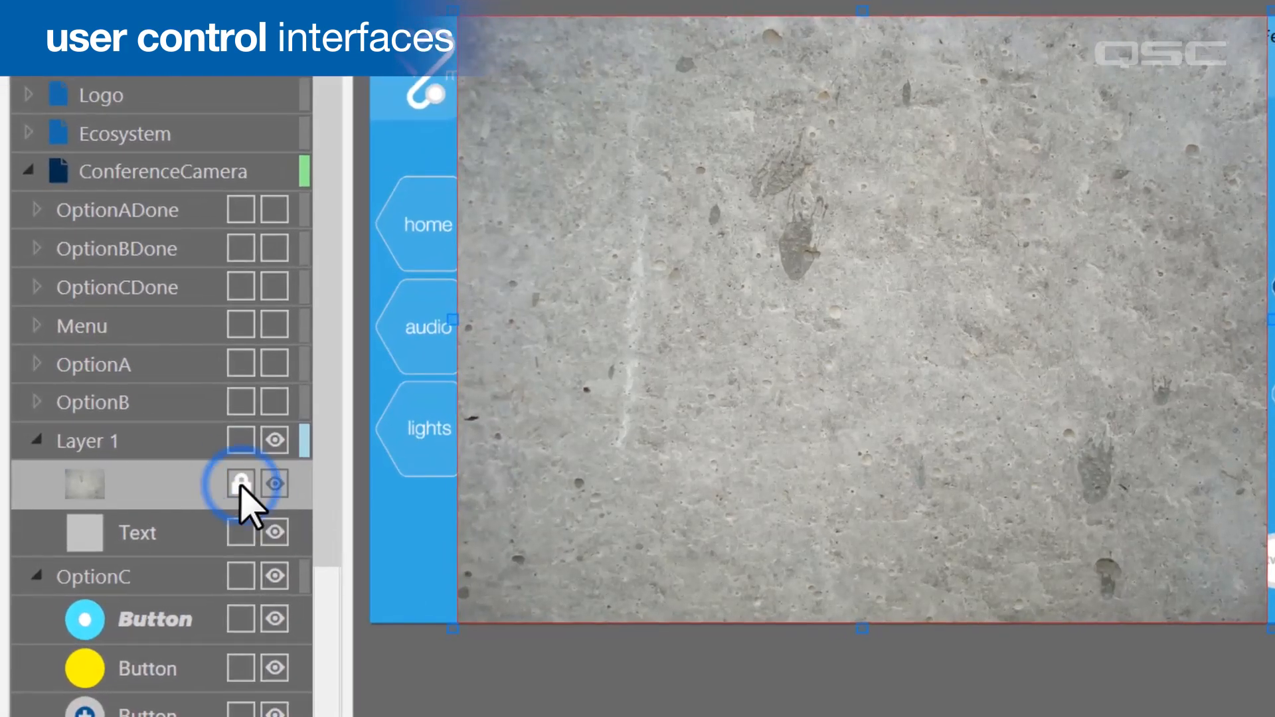
pyautogui.click(239, 484)
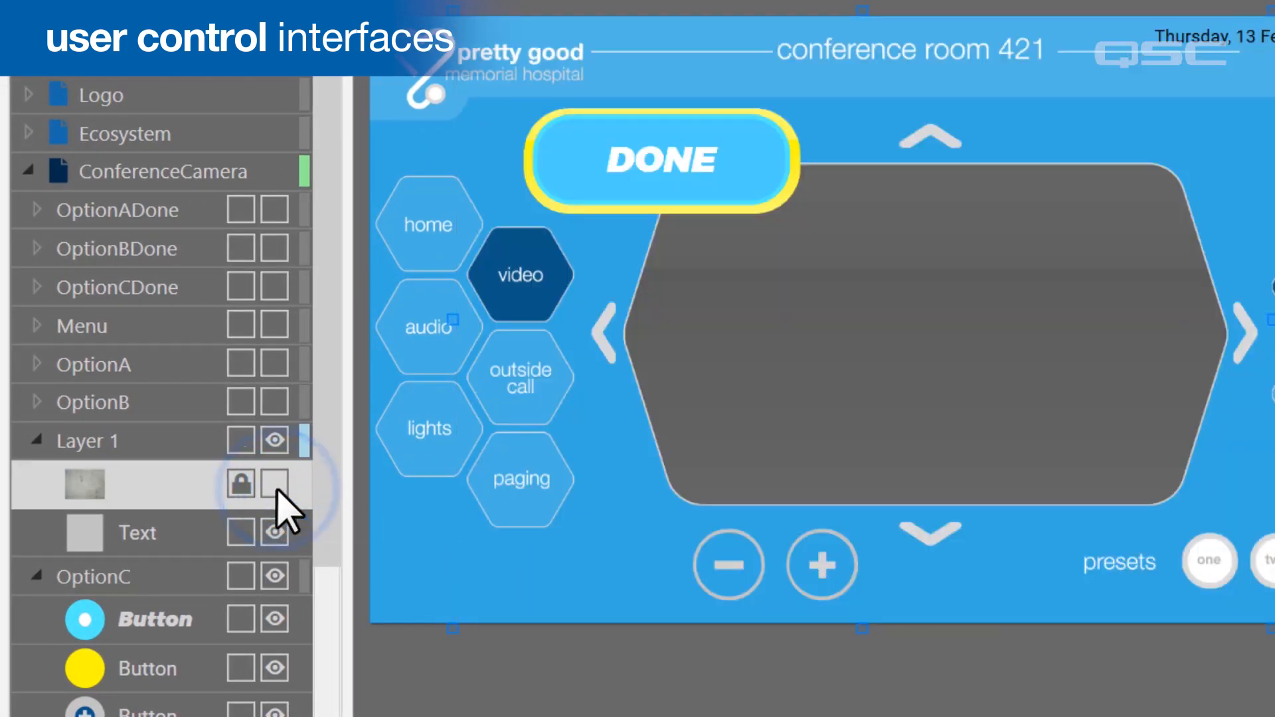
pyautogui.click(275, 483)
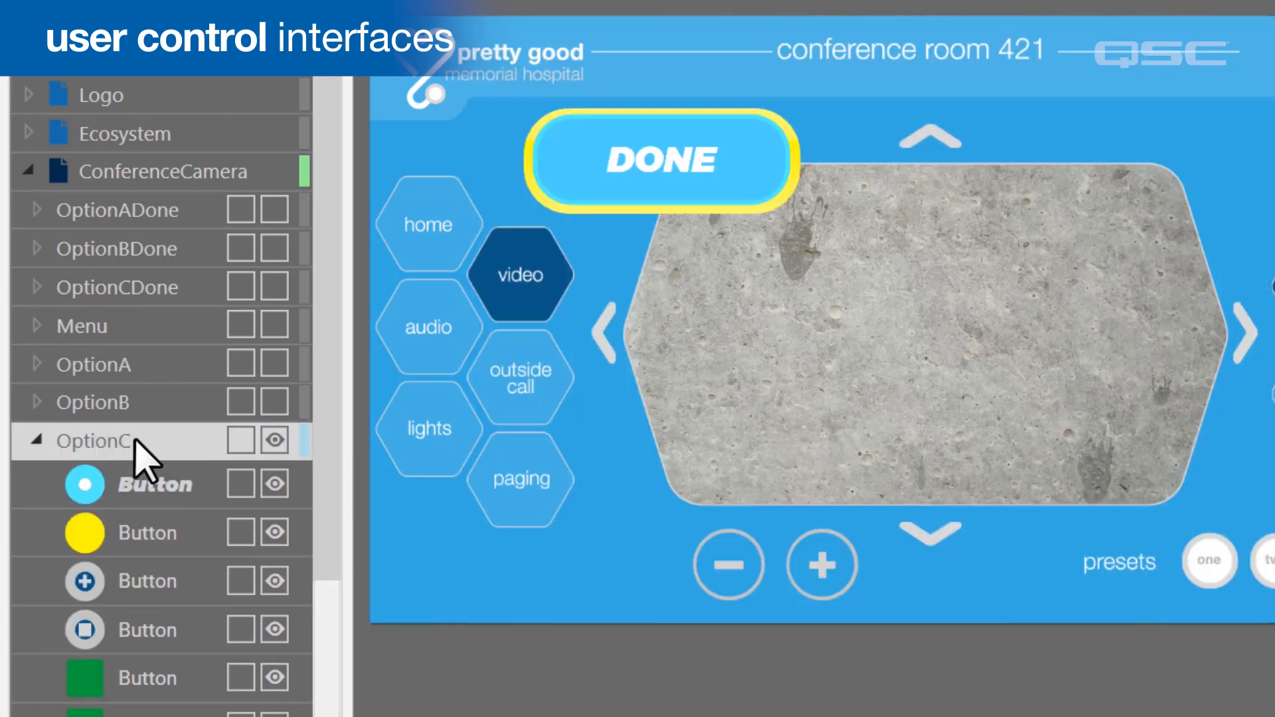
pyautogui.moveTo(152, 462)
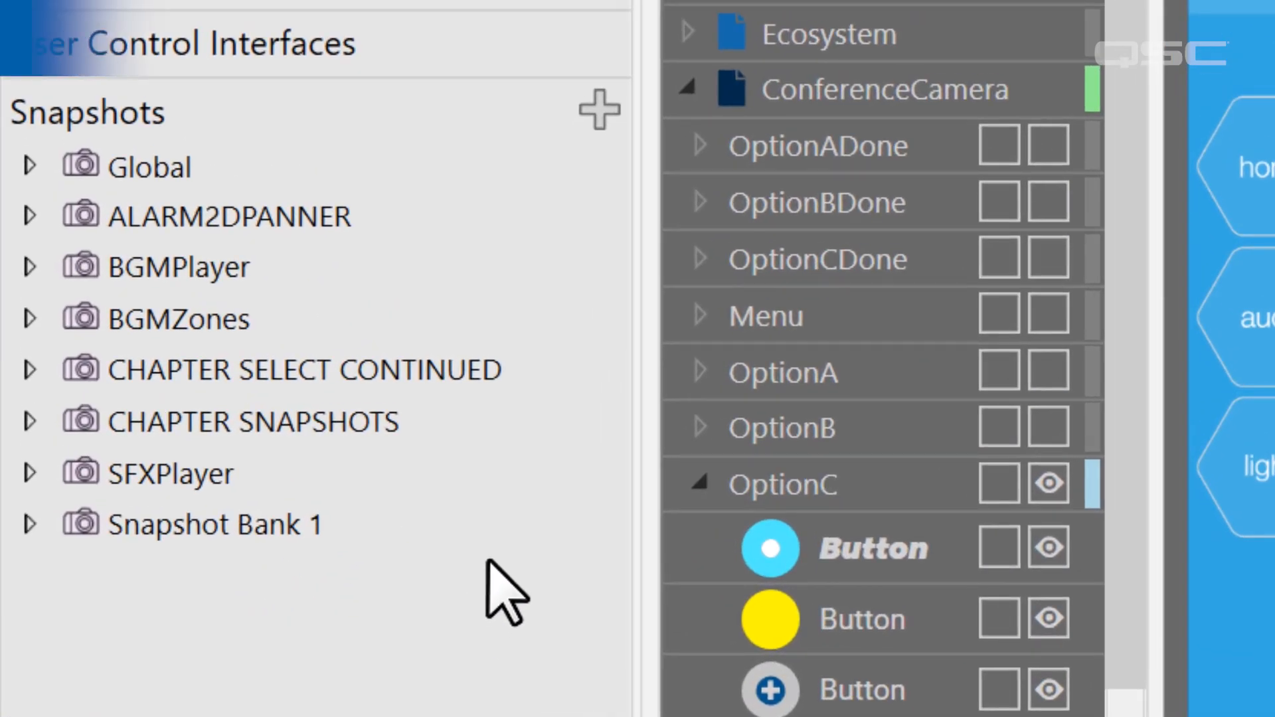
# Step: Collapse the Snapshots section so Named Controls and Inspector headers show
pyautogui.click(244, 422)
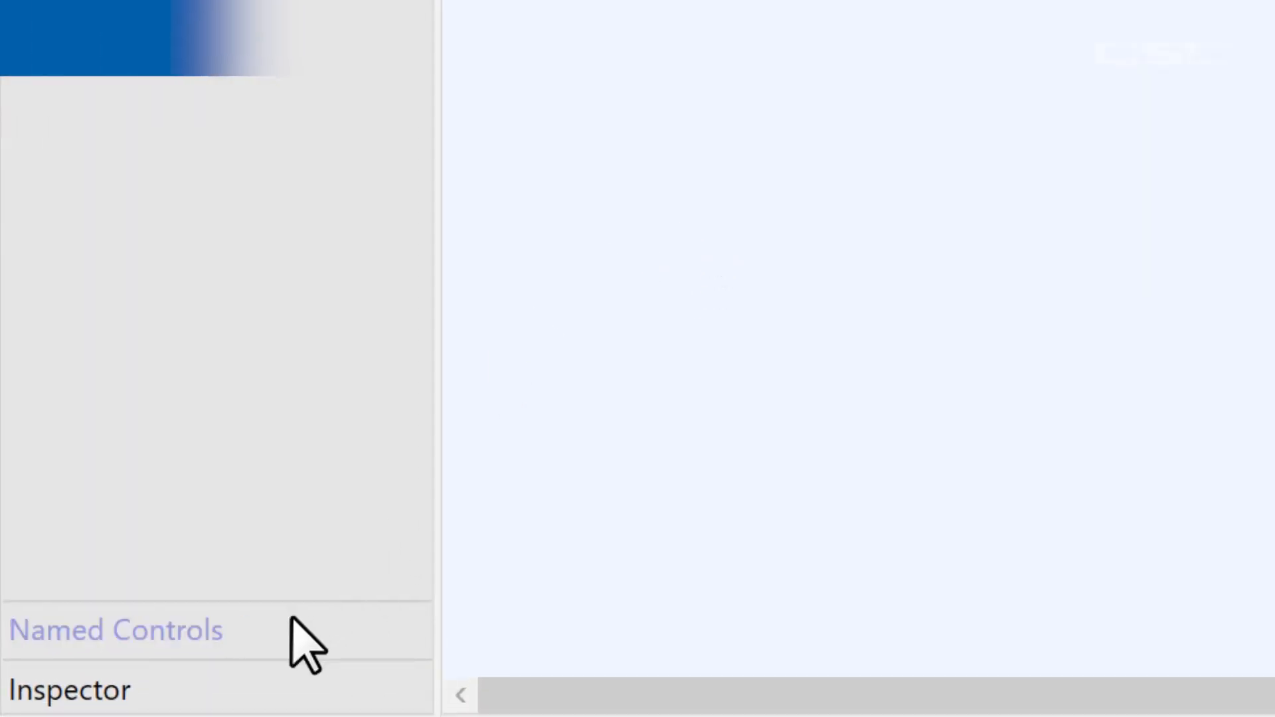
# Step: Open Named Controls and the Gain panel, dragging its Mute button in as GainMute
pyautogui.click(115, 630)
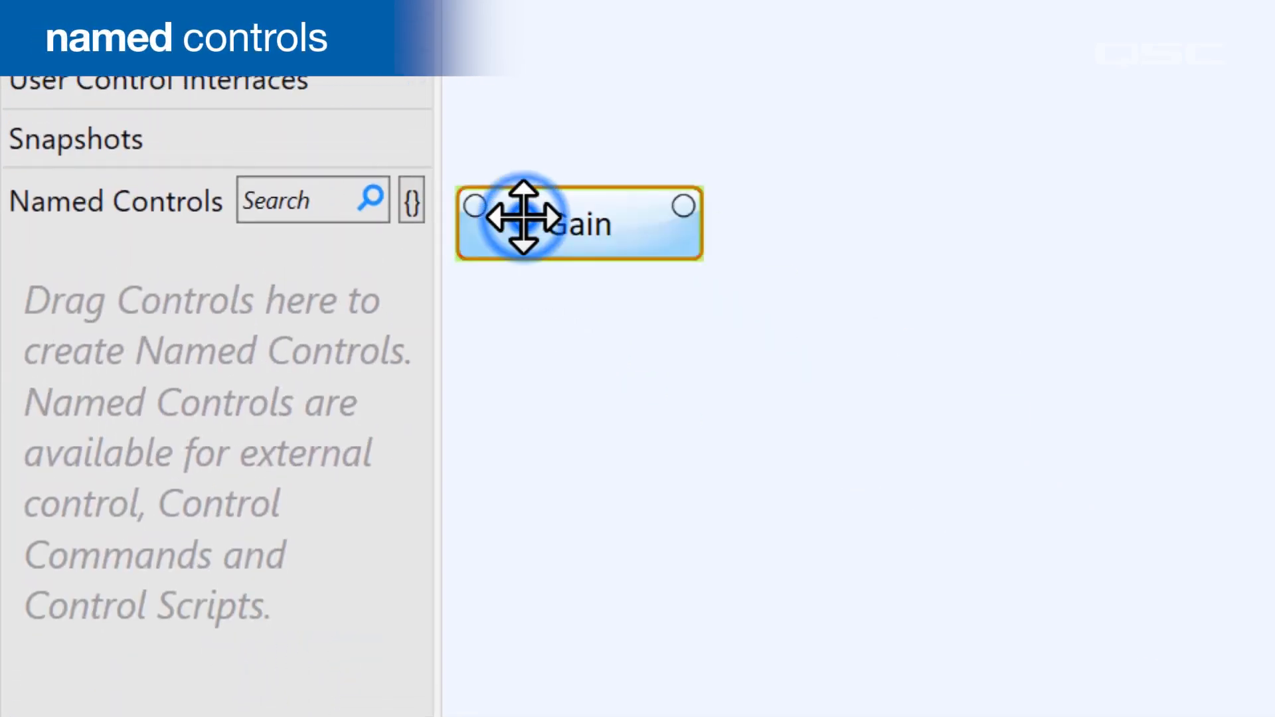
pyautogui.doubleClick(579, 224)
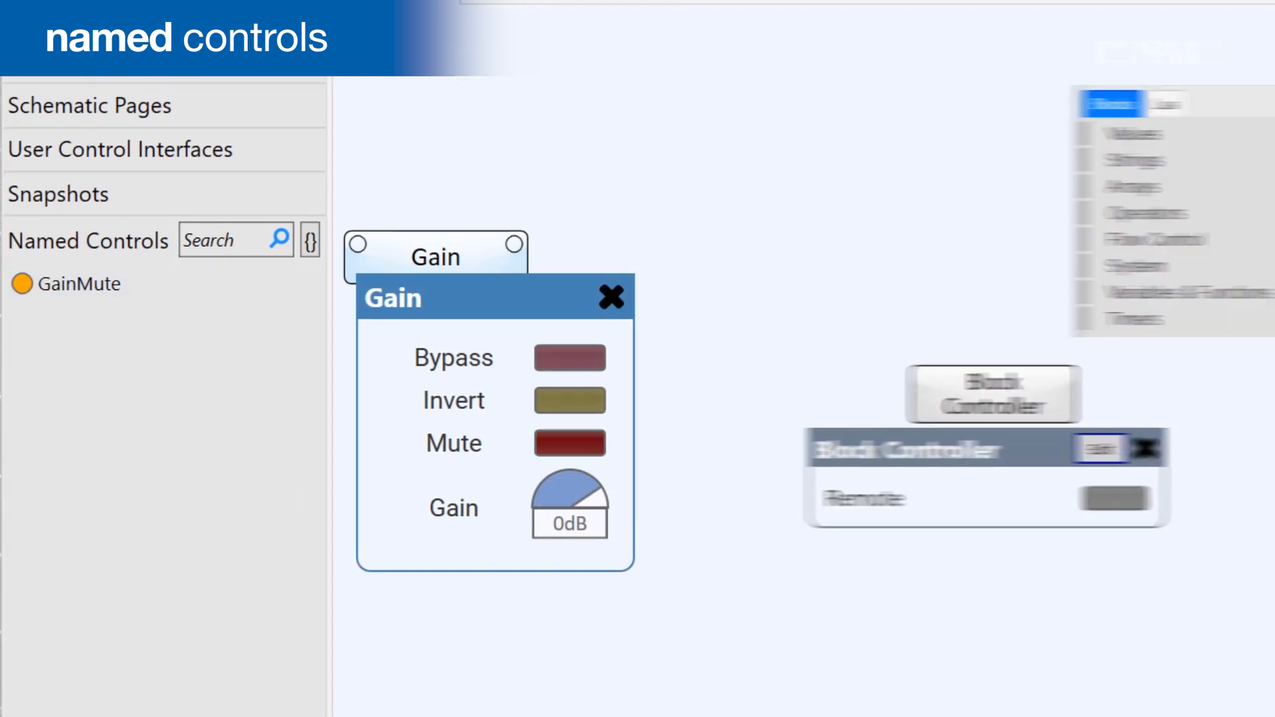
pyautogui.click(976, 499)
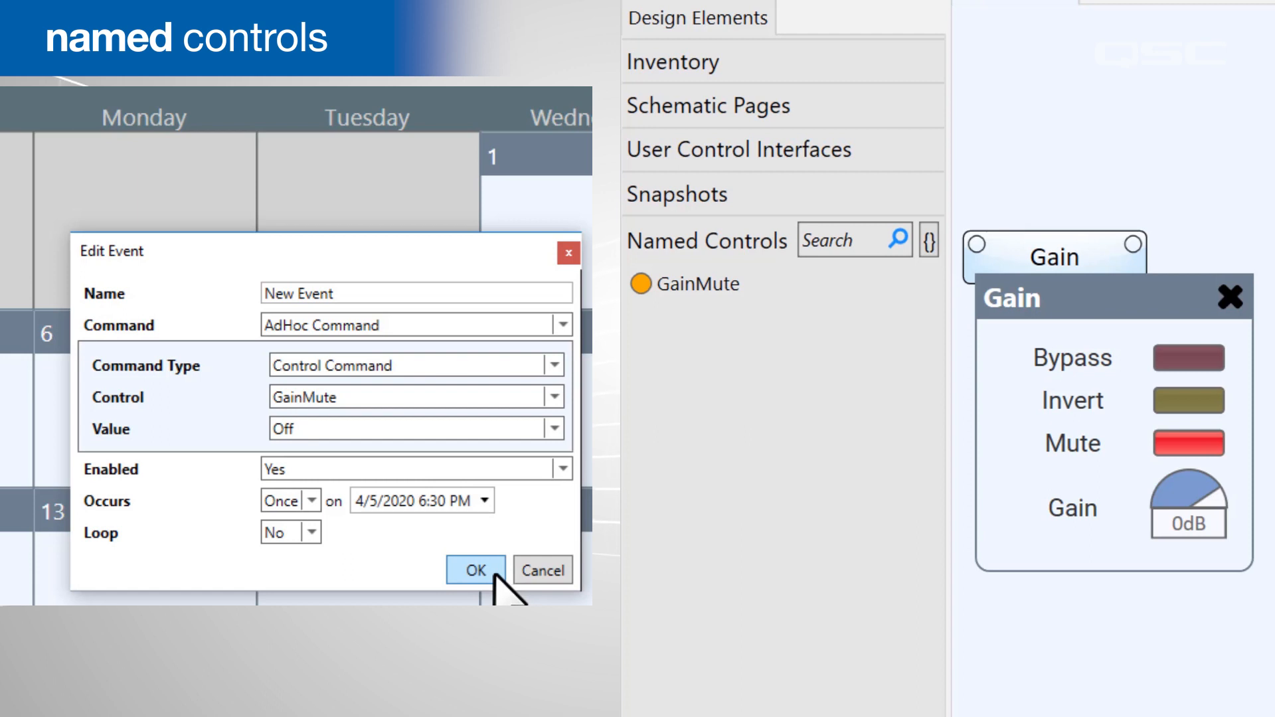
# Step: Confirm the scheduled GainMute event and send 'csv GainMute 1' from the controller
pyautogui.click(474, 570)
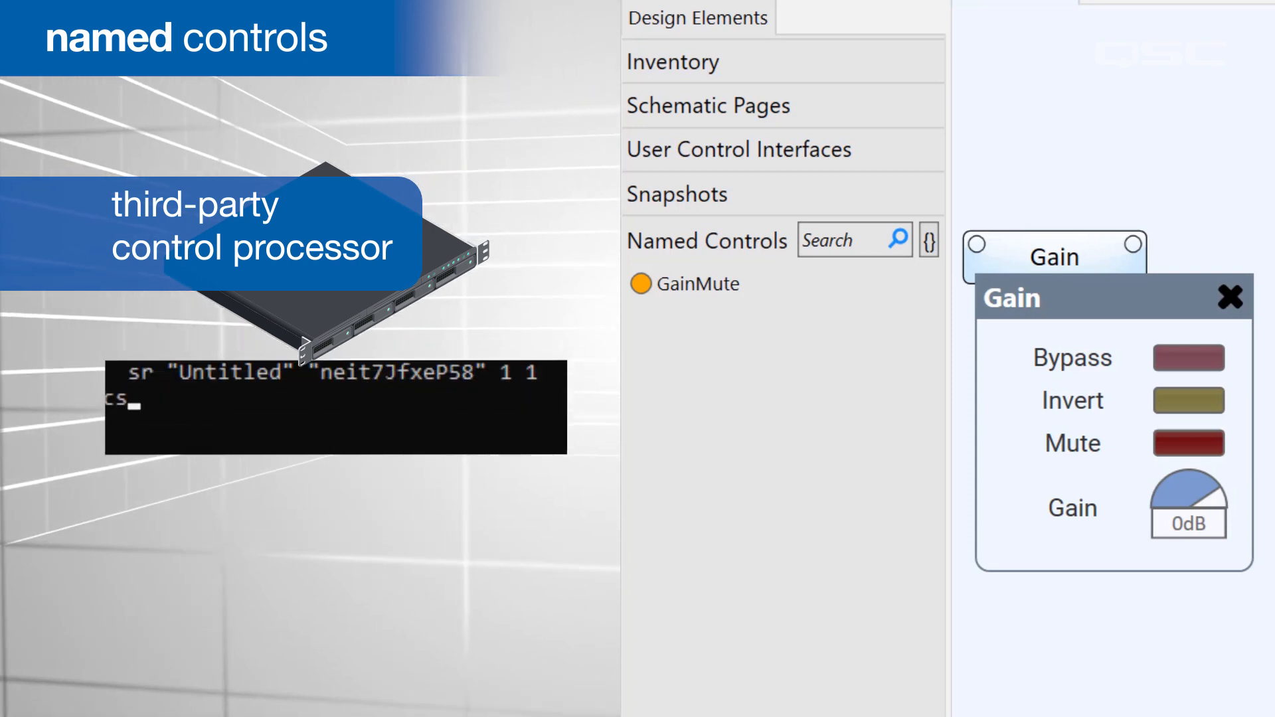
pyautogui.write('csv GainMute 1')
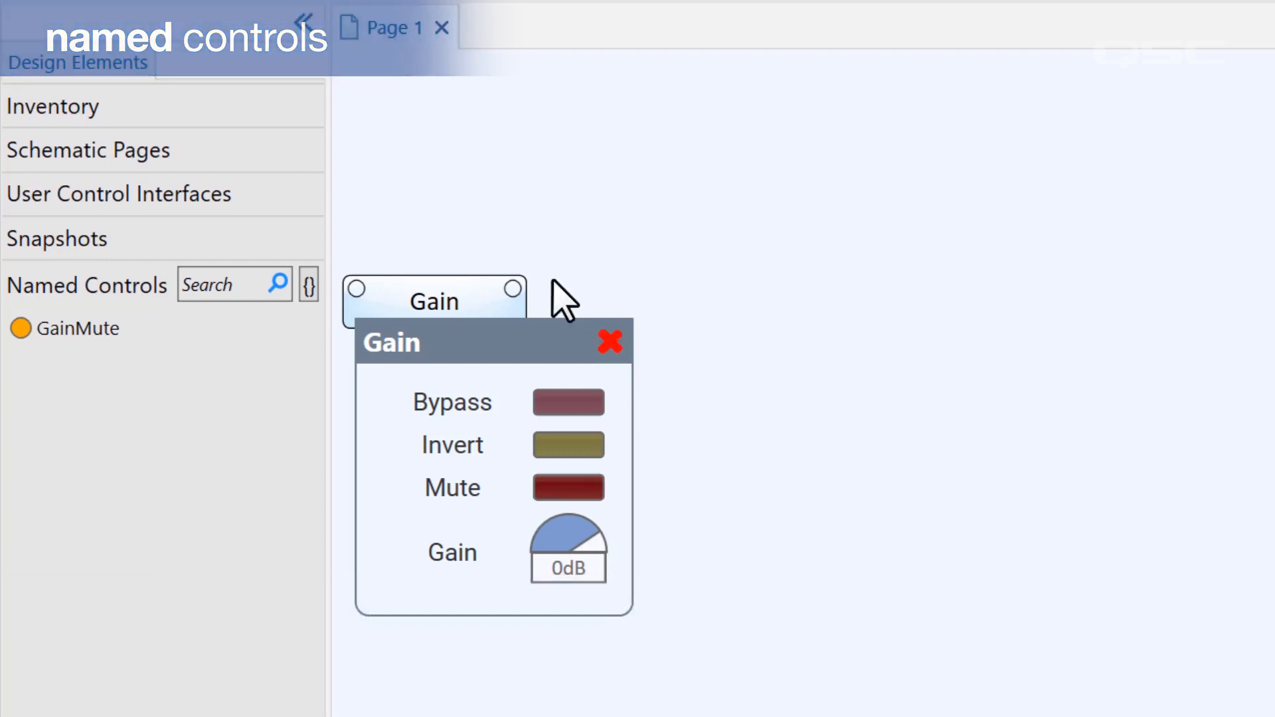
# Step: Close the Gain panel and run Tools > Extract Named Controls, yielding Mixer2x2Input1Output1Gain
pyautogui.click(239, 23)
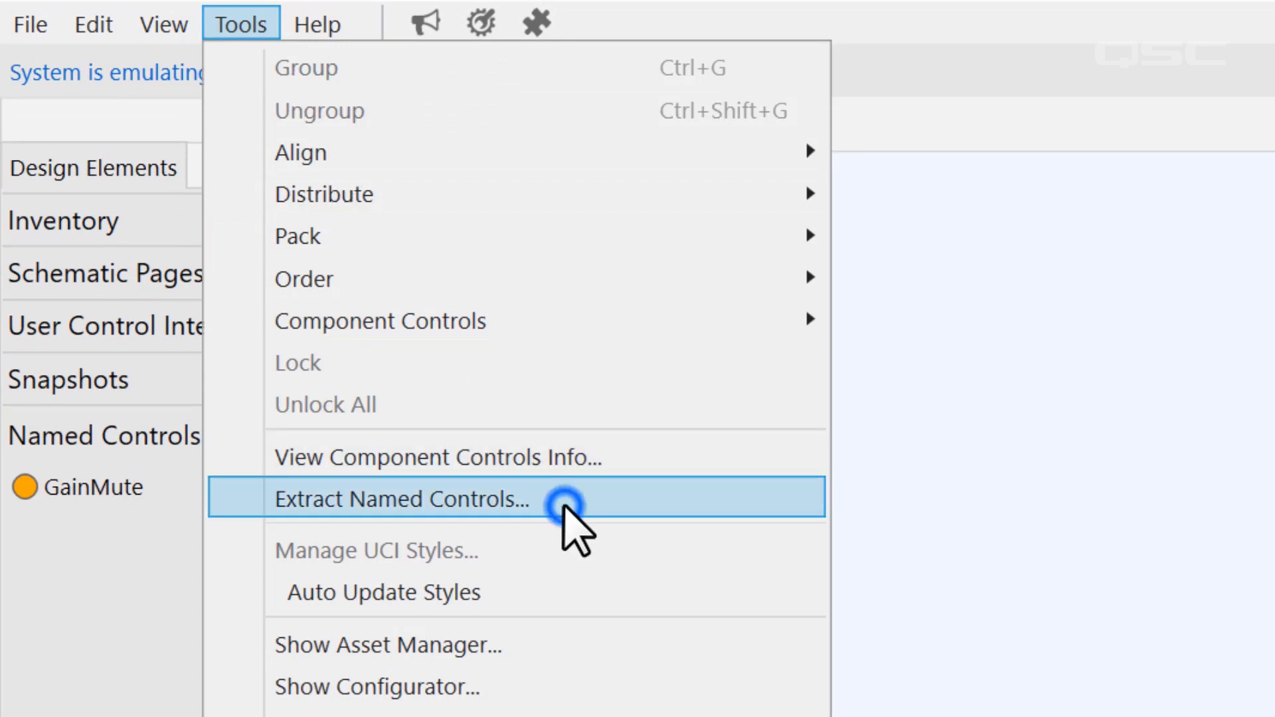
pyautogui.click(401, 500)
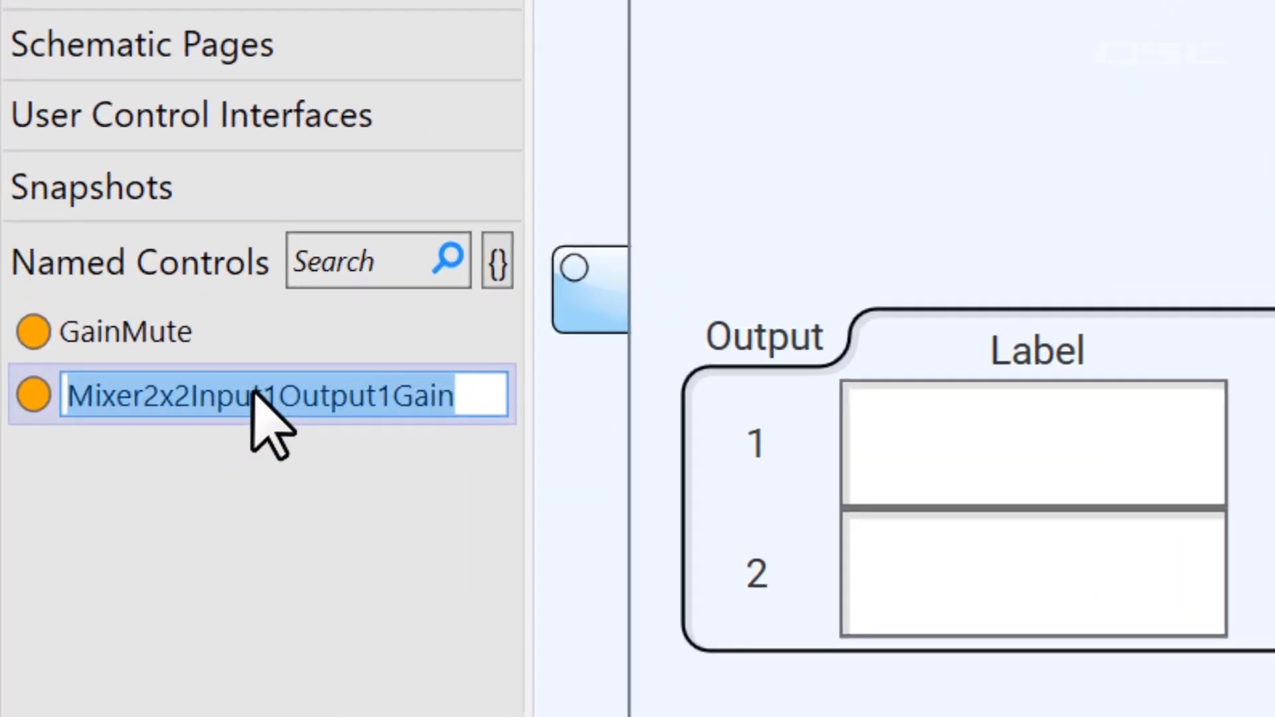
# Step: Rename the mixer gain named control to ChannelGain and jump to GainMute's source component
pyautogui.write('ChannelGain')
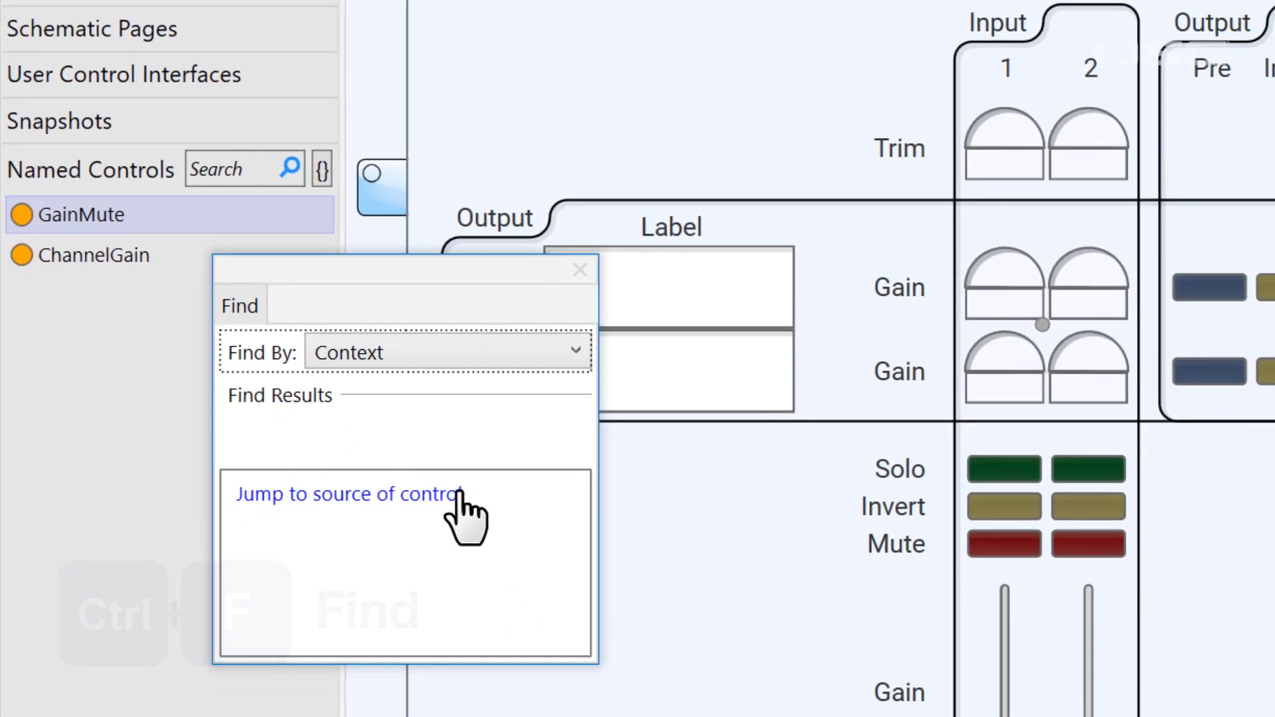
pyautogui.click(349, 494)
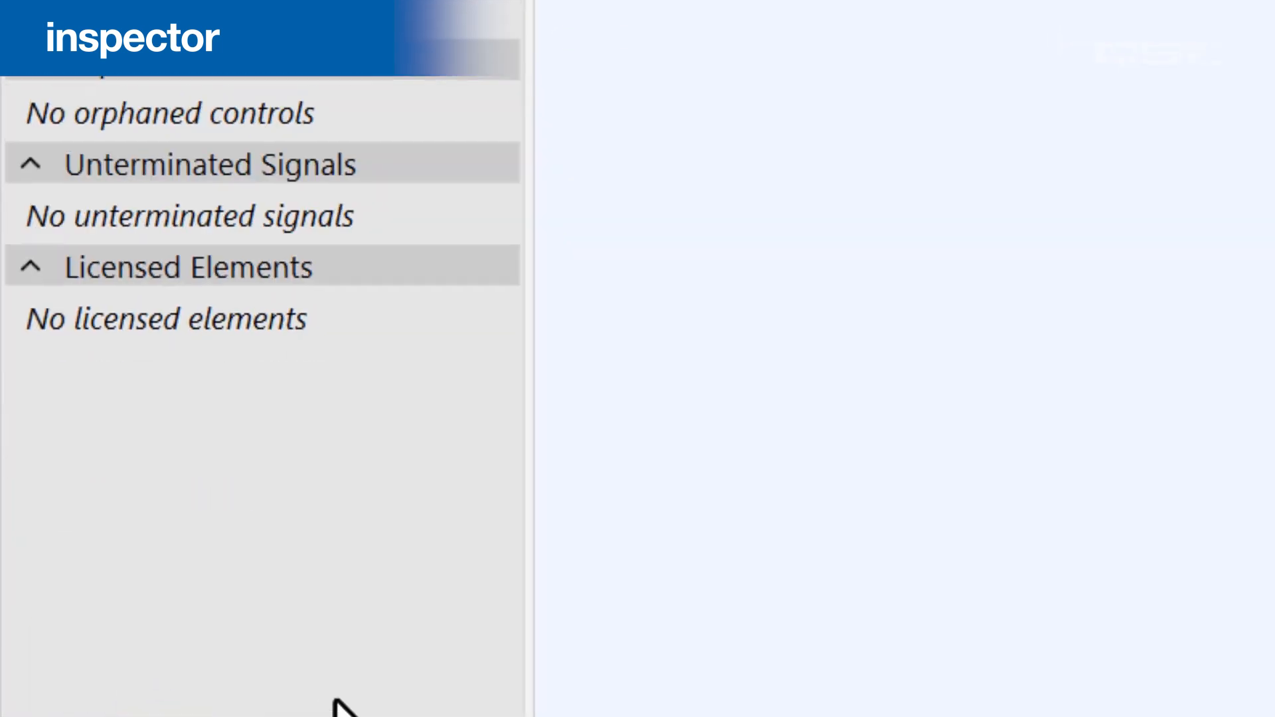
# Step: Expand the Inspector's Scripts group and locate the Infinite Loop text controller in the schematic
pyautogui.click(598, 186)
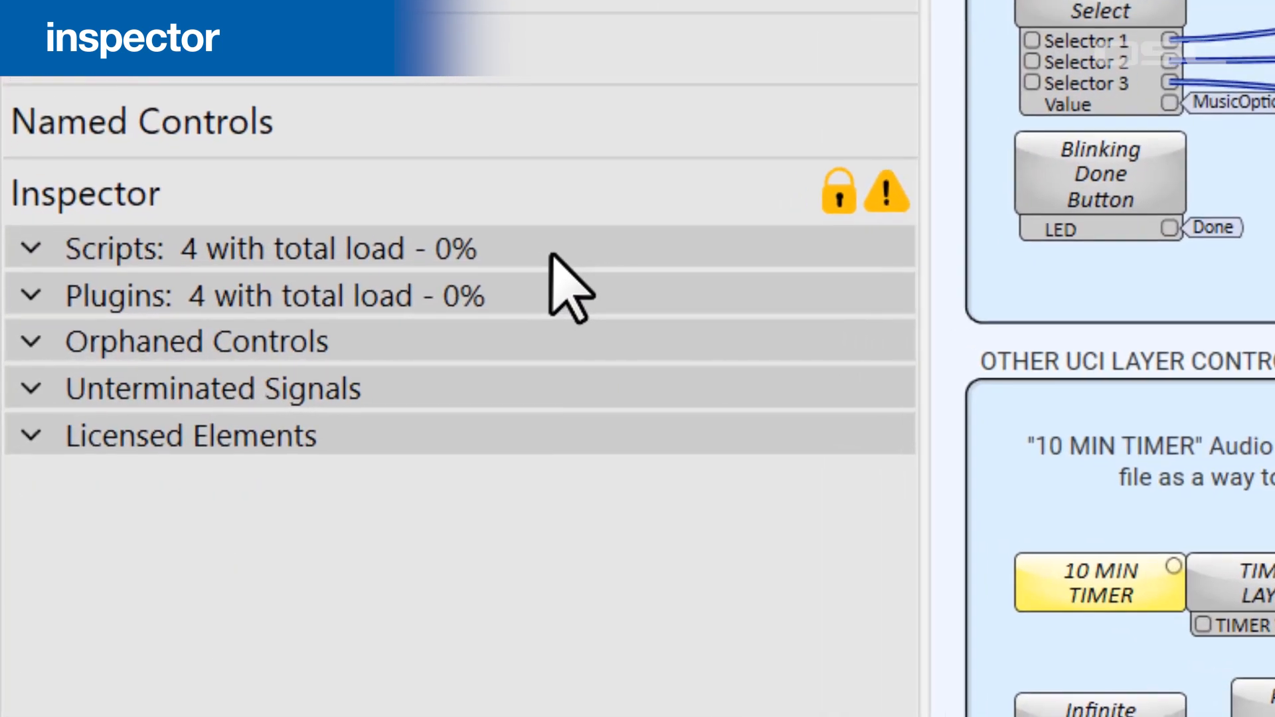
pyautogui.click(32, 248)
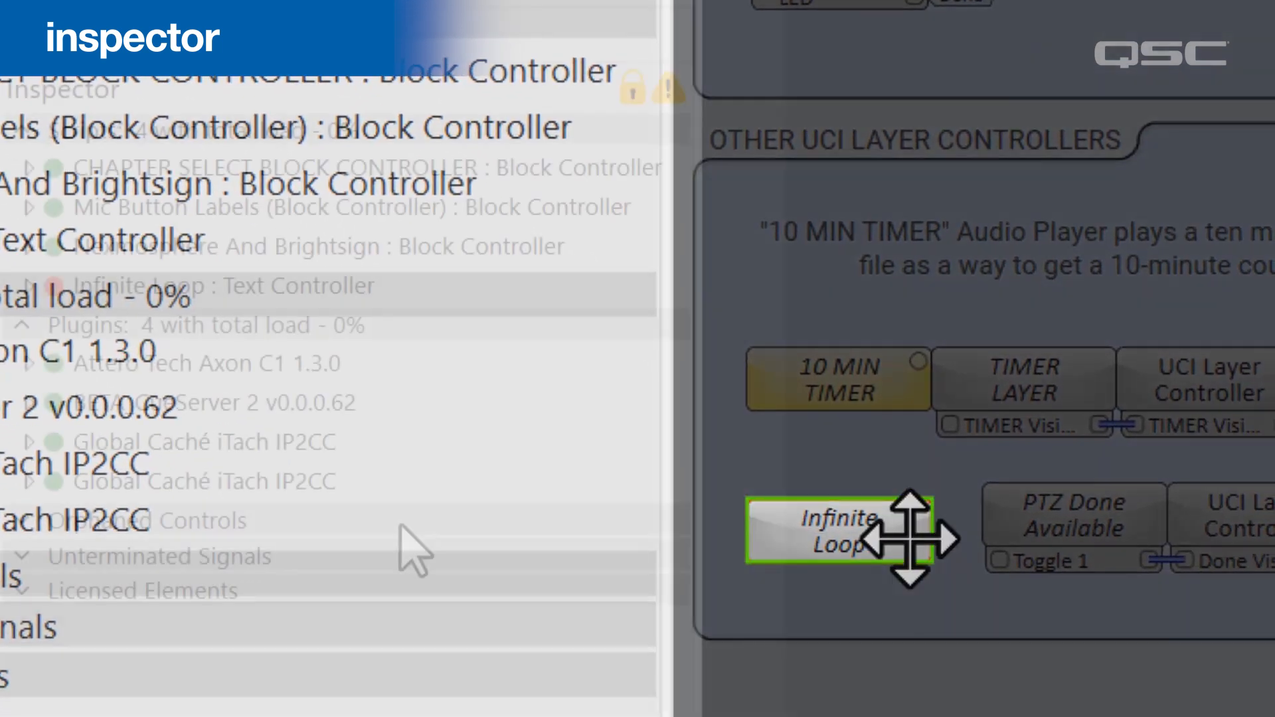
pyautogui.click(306, 525)
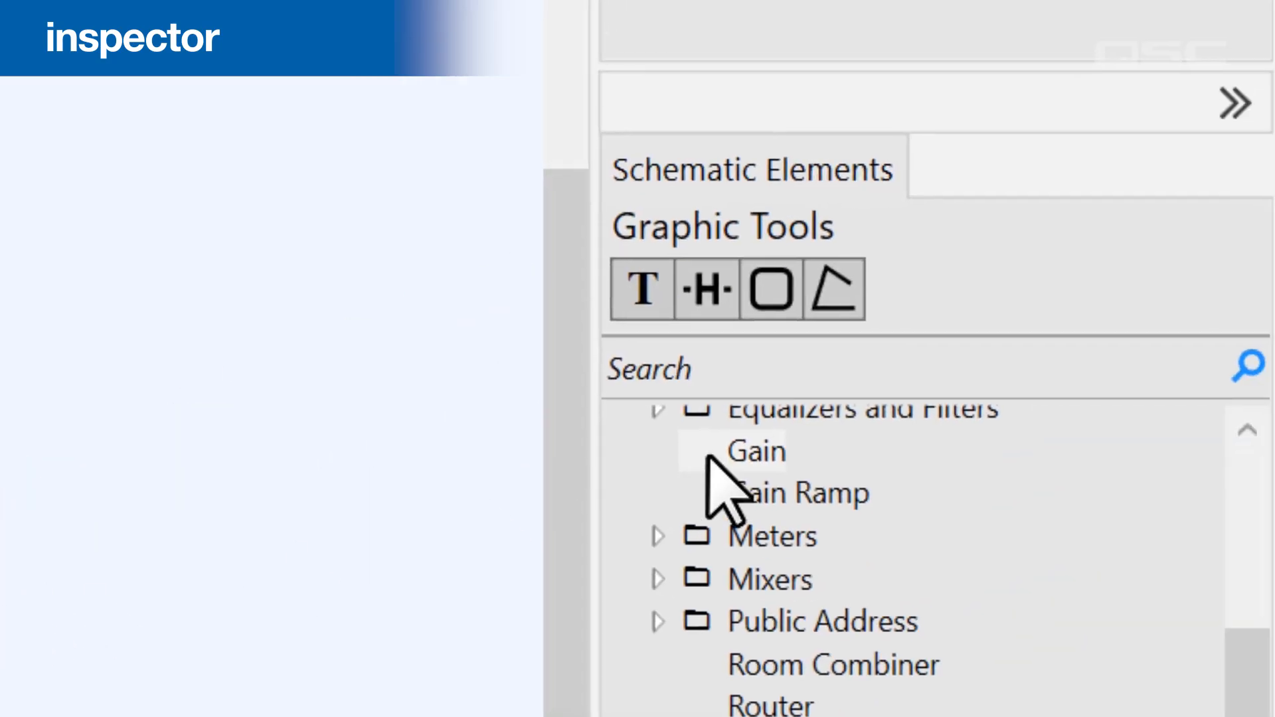
# Step: Drag a Gain component from the Schematic Elements library onto the schematic page
pyautogui.moveTo(753, 452); pyautogui.dragTo(401, 253)
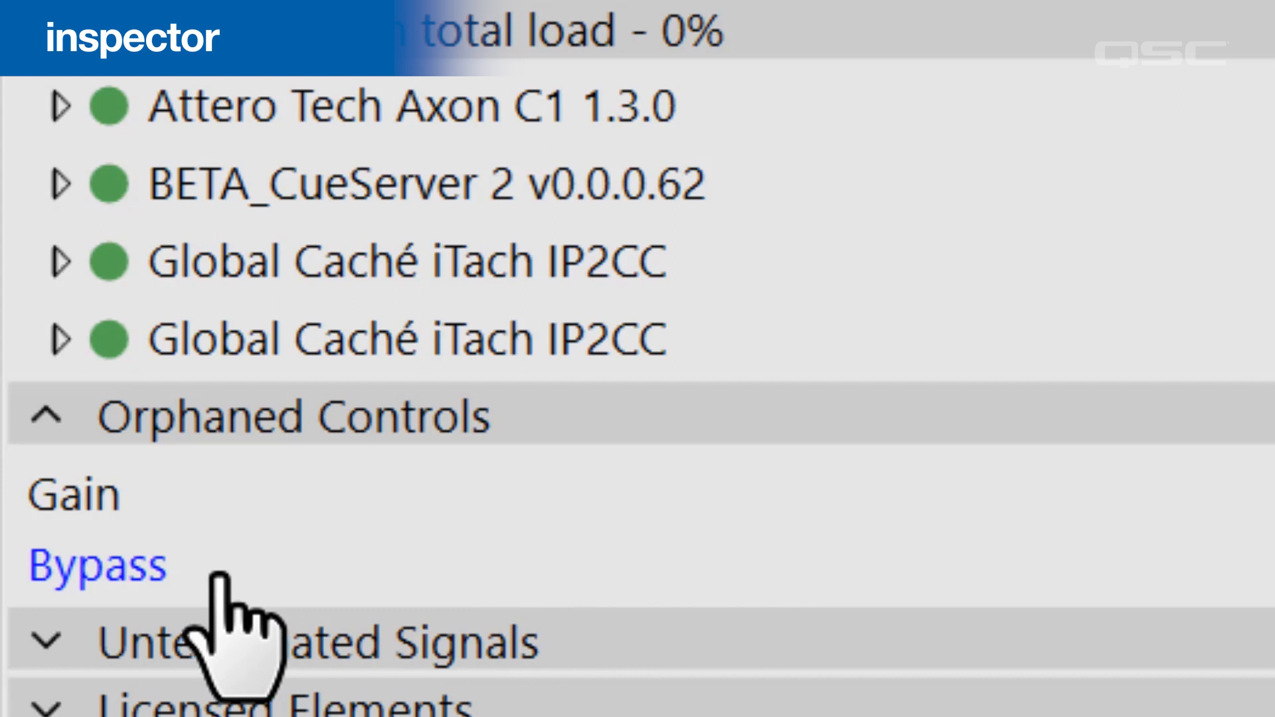
# Step: Expand Unterminated Signals and Licensed Elements below the orphaned Gain and Bypass controls
pyautogui.scroll(-3)
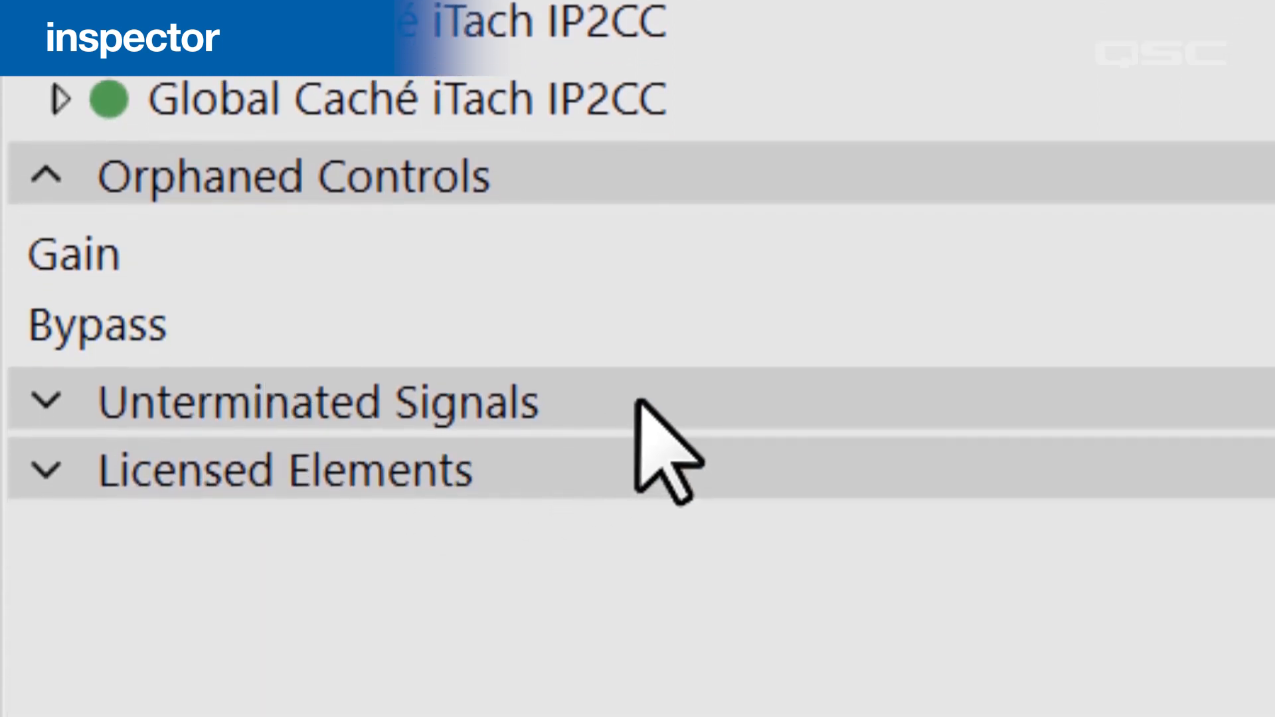
pyautogui.click(46, 402)
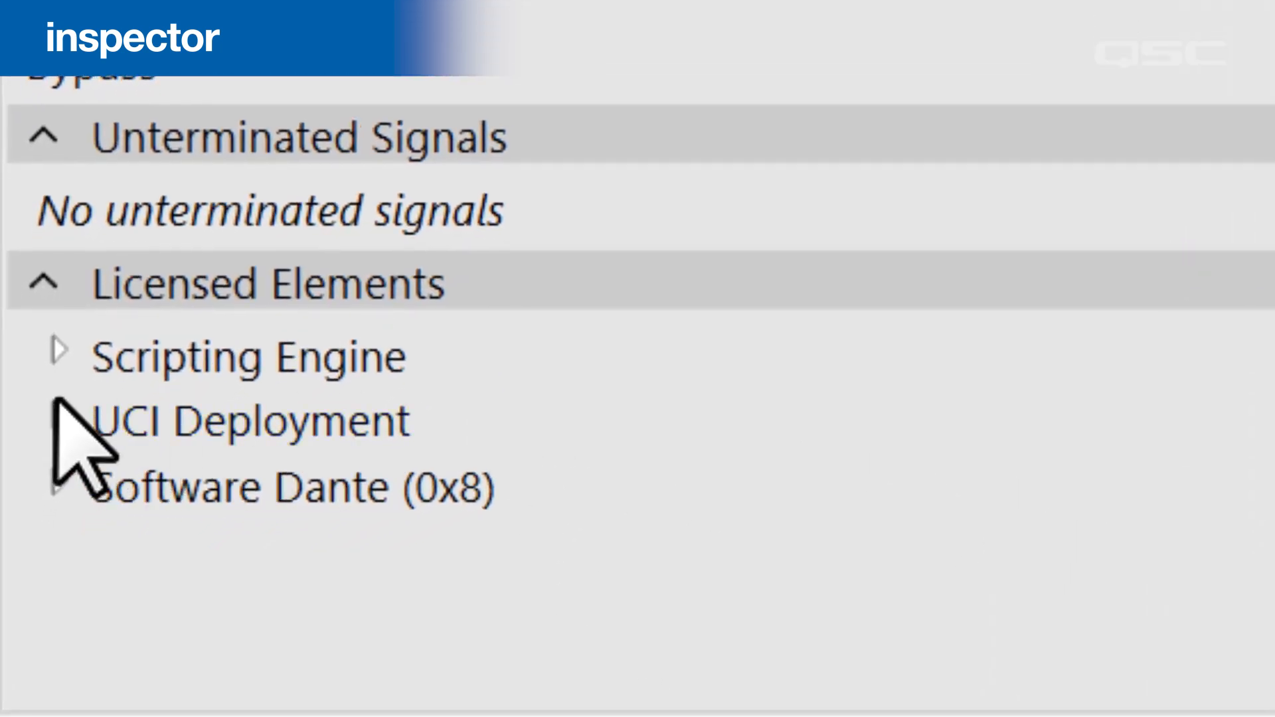
# Step: Review the UCI Deployment, Scripting Engine and Software Dante entries under Licensed Elements
pyautogui.click(58, 421)
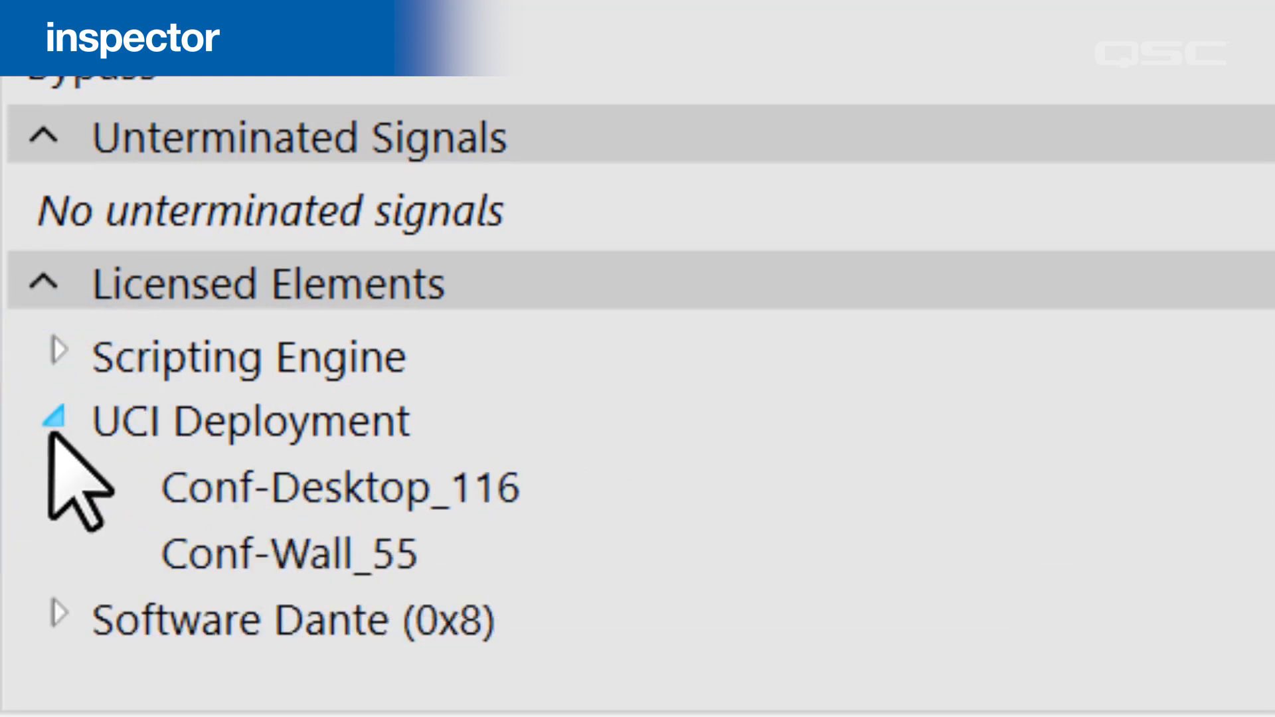
pyautogui.click(57, 418)
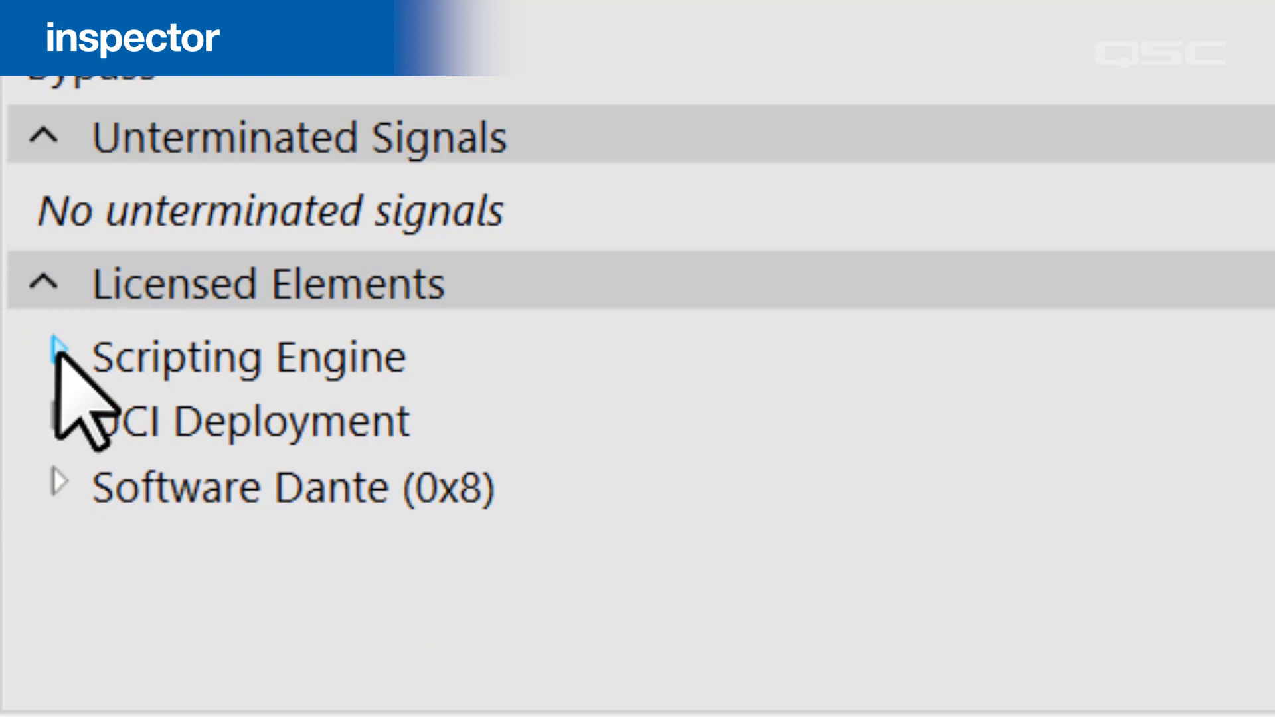
pyautogui.click(57, 356)
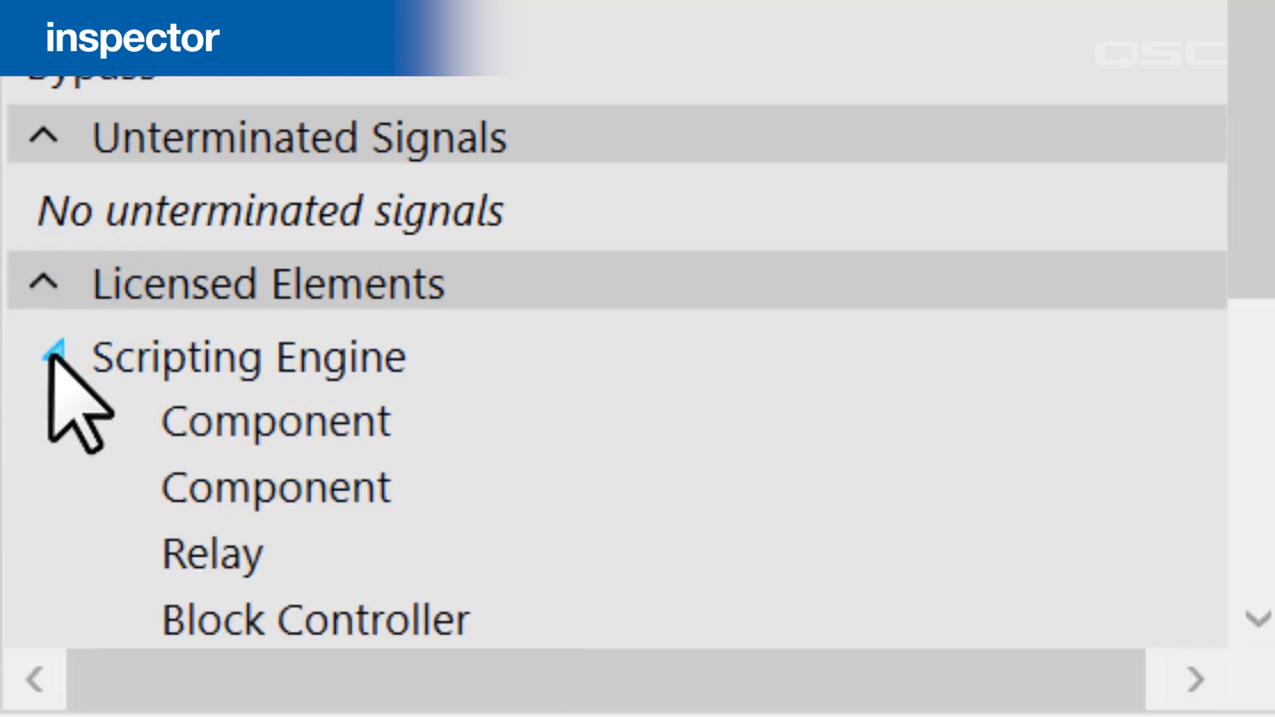
pyautogui.click(56, 356)
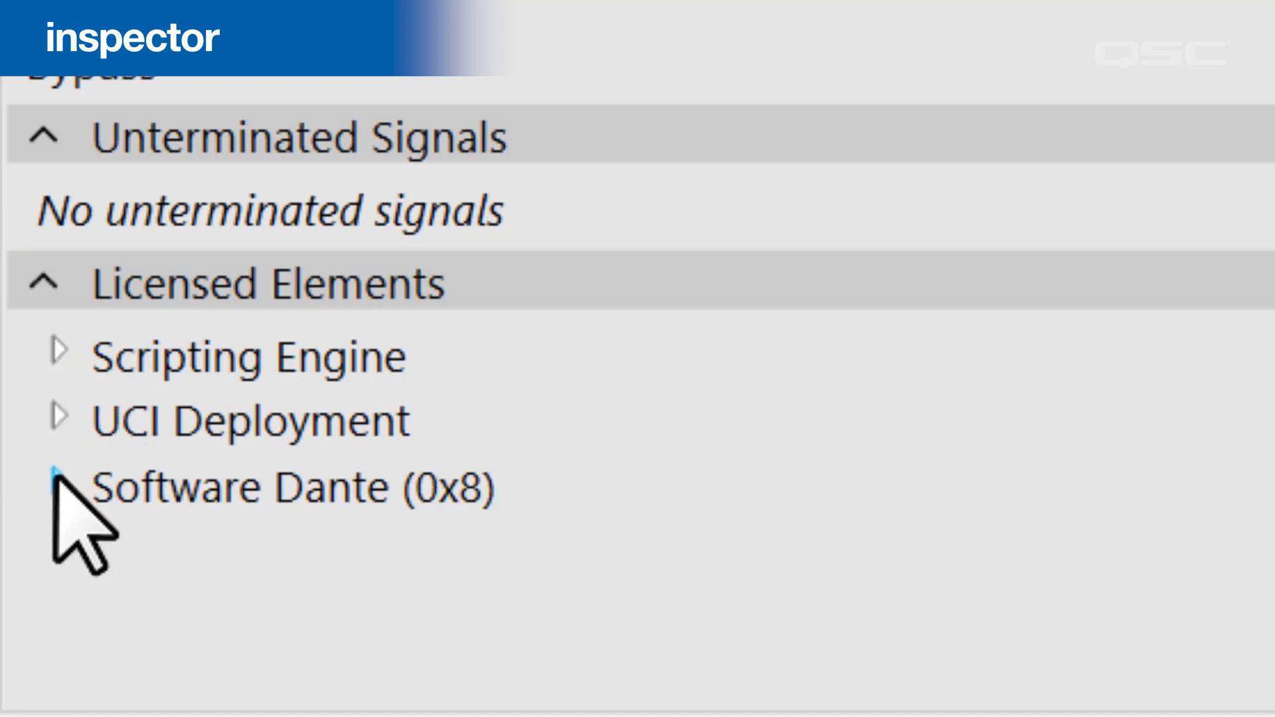
pyautogui.click(52, 486)
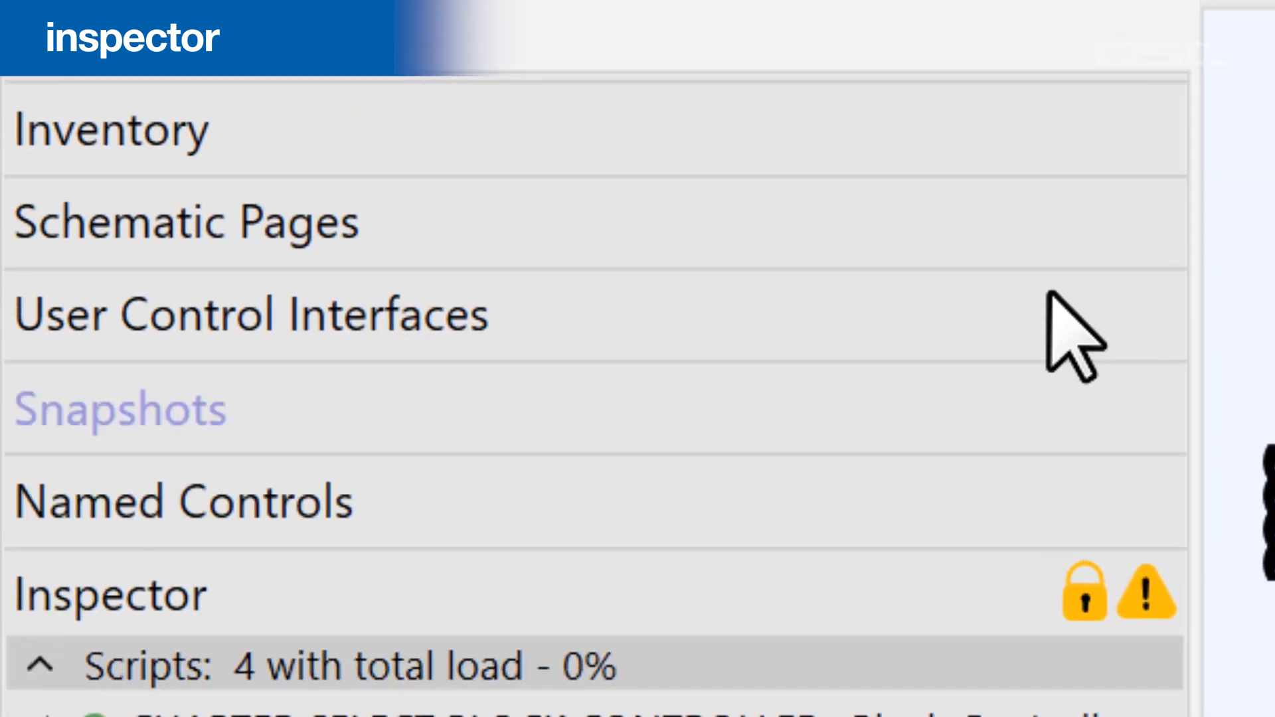
# Step: Bring up the Licensed Features (3) menu options
pyautogui.click(539, 100)
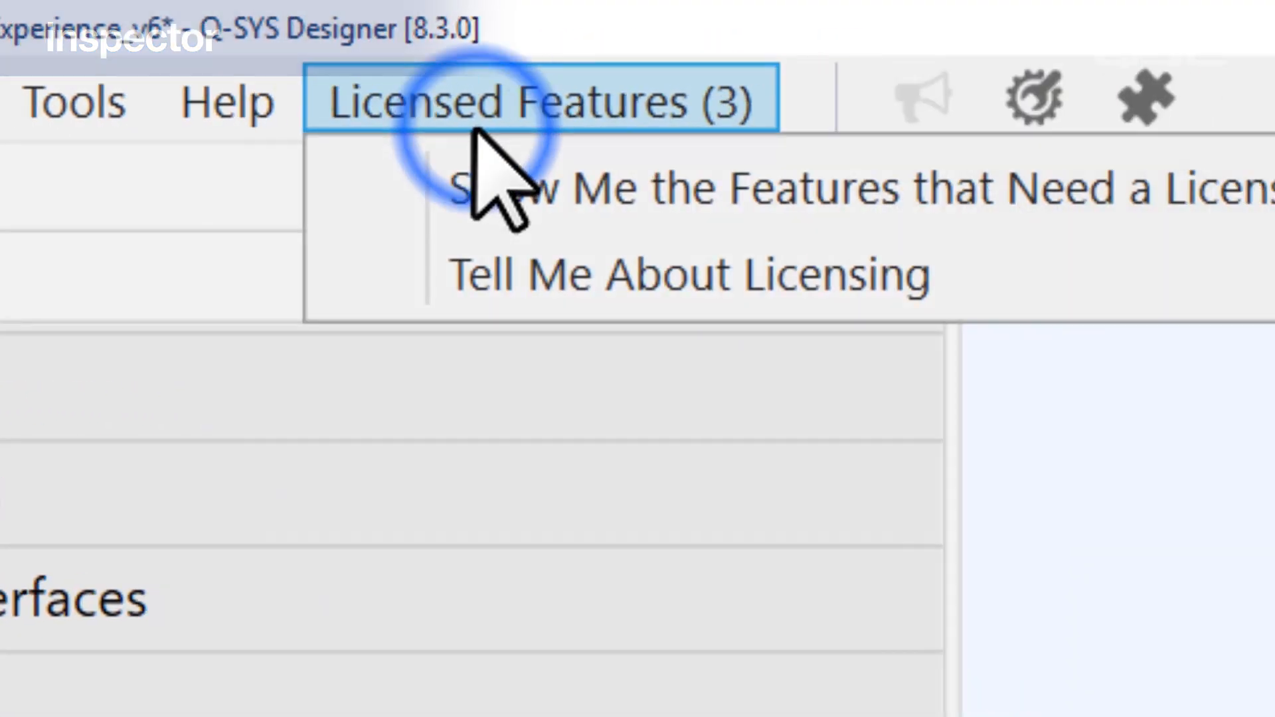